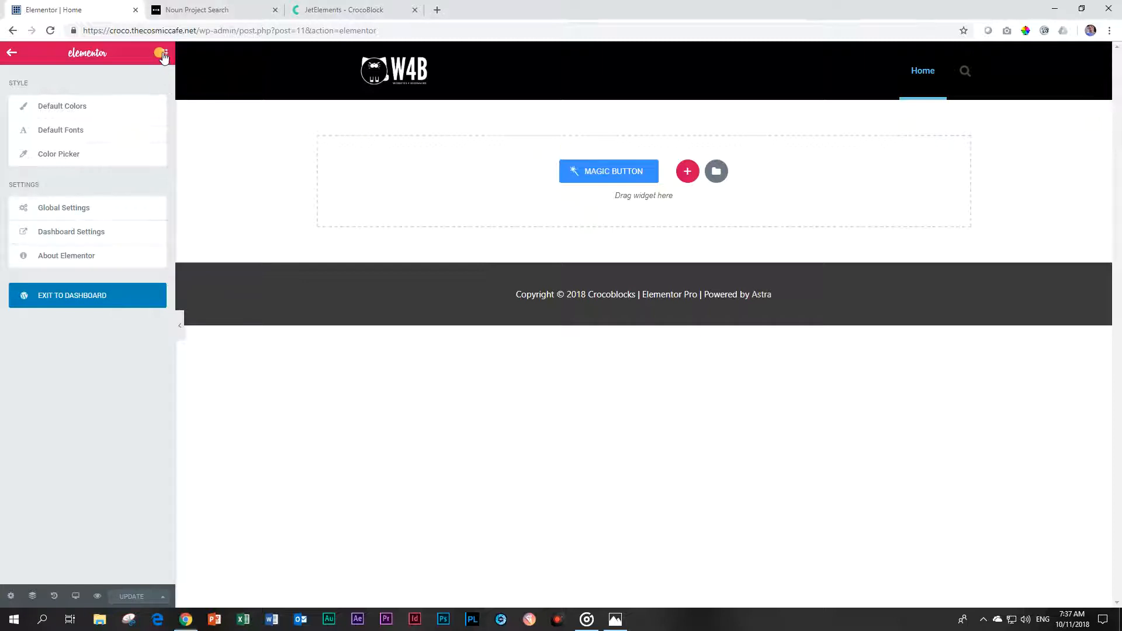
# Return to the widget library and scroll to the JetElements Instagram widget
pyautogui.click(164, 53)
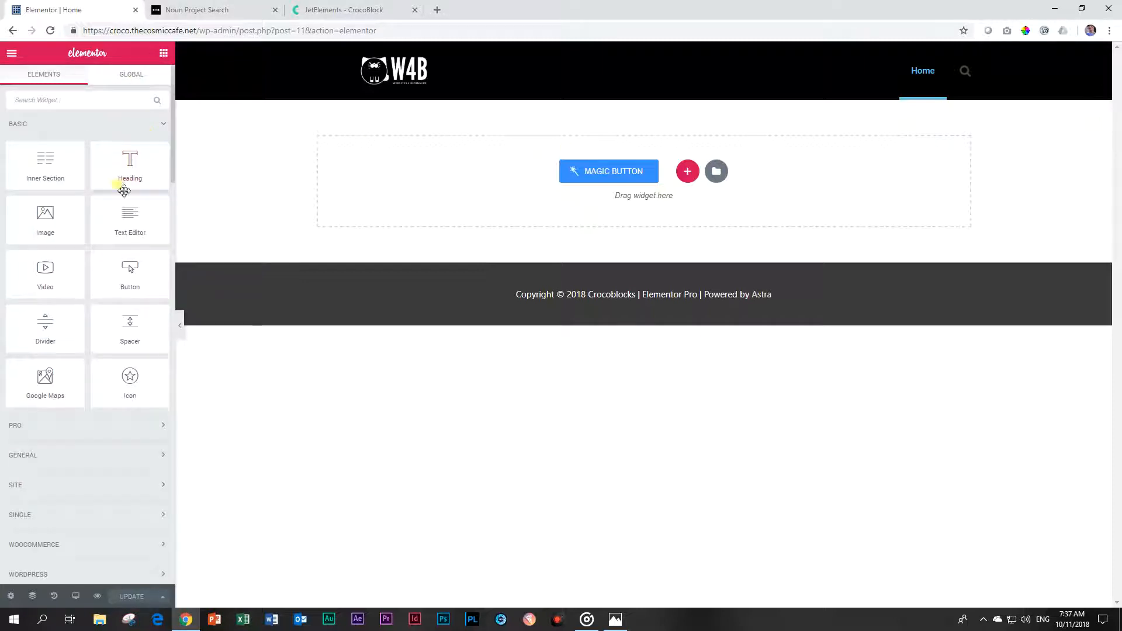
pyautogui.scroll(-3)
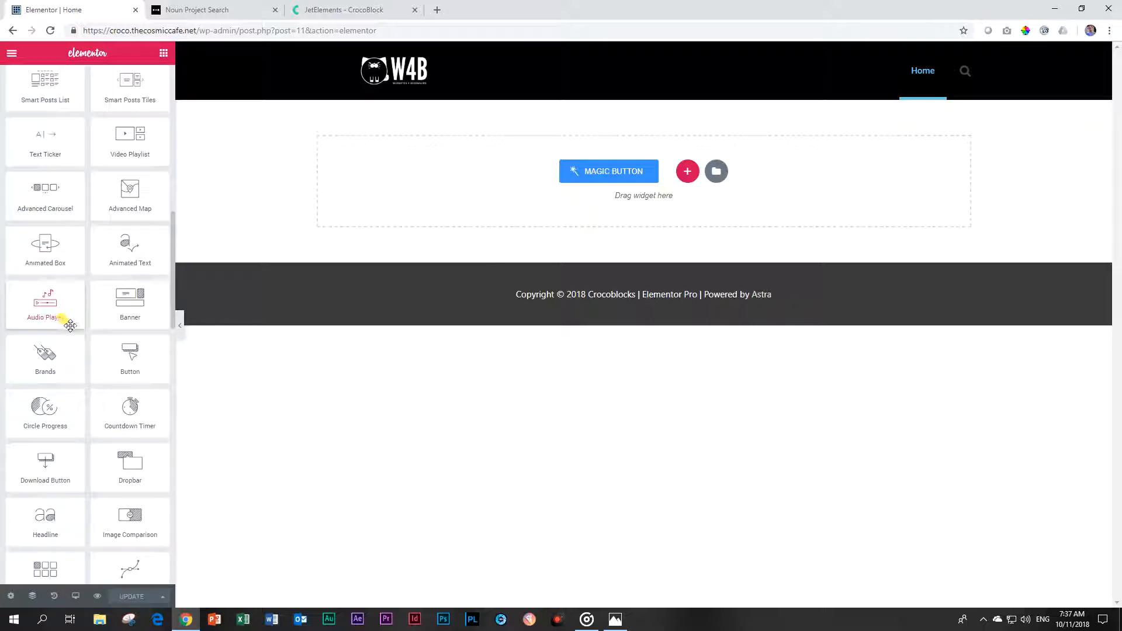
pyautogui.scroll(-3)
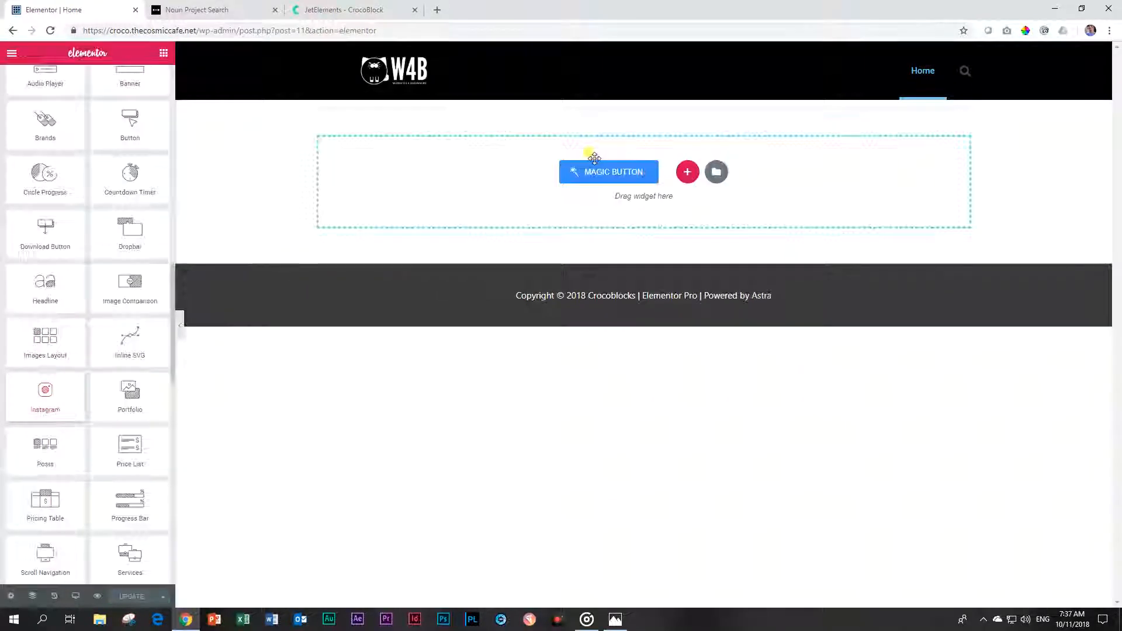
# Add the Instagram widget to the page and focus its Hashtag field
pyautogui.click(45, 395)
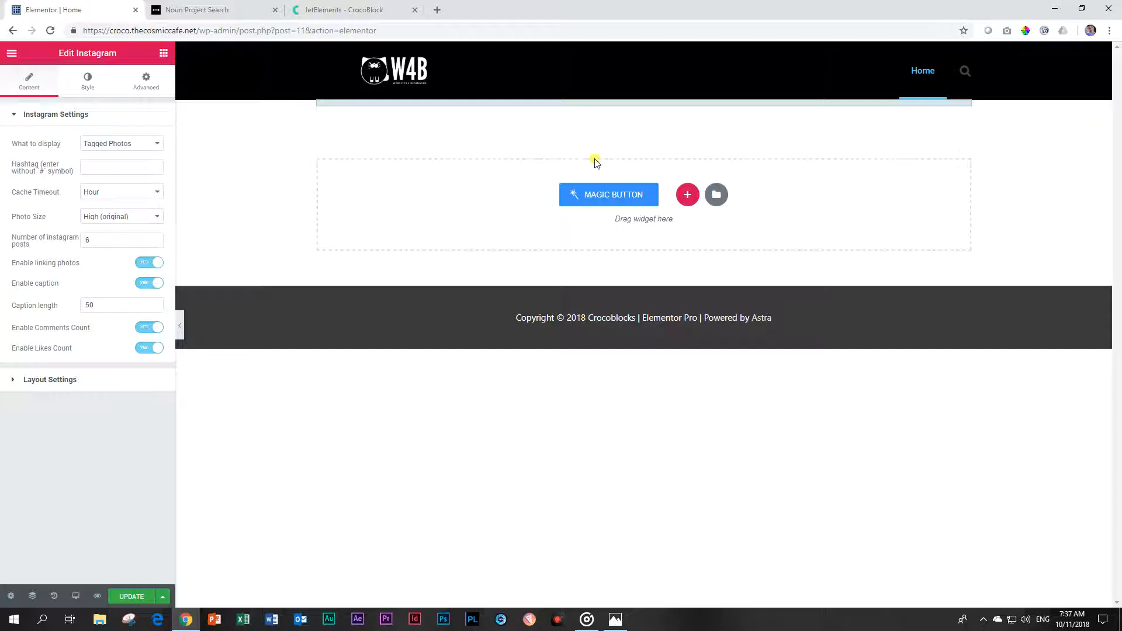
pyautogui.moveTo(27, 148)
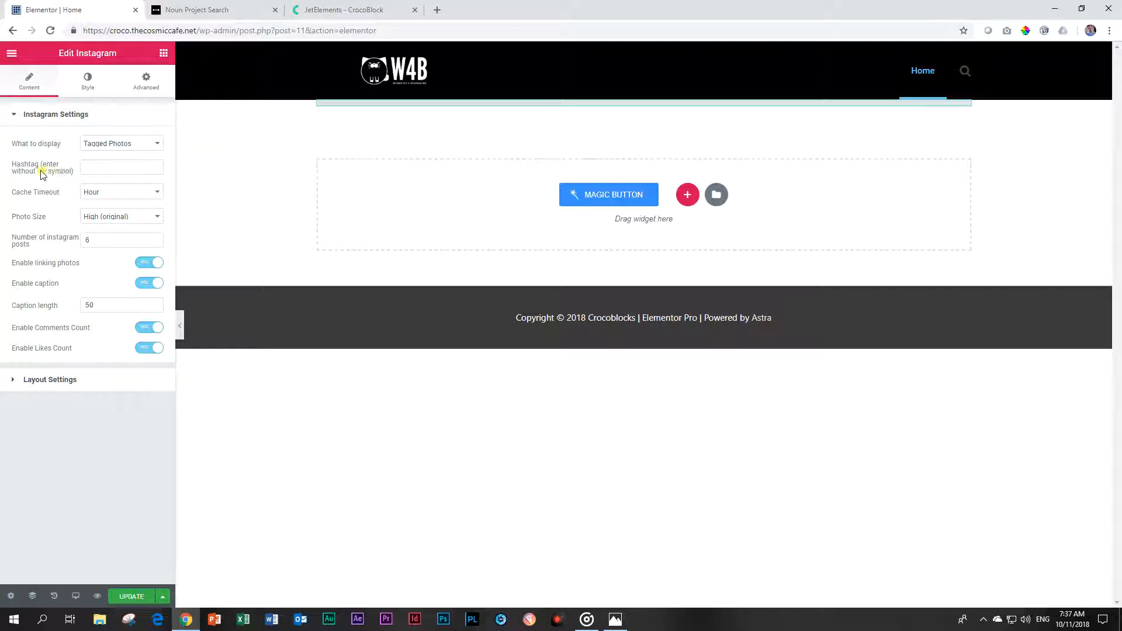
pyautogui.click(122, 167)
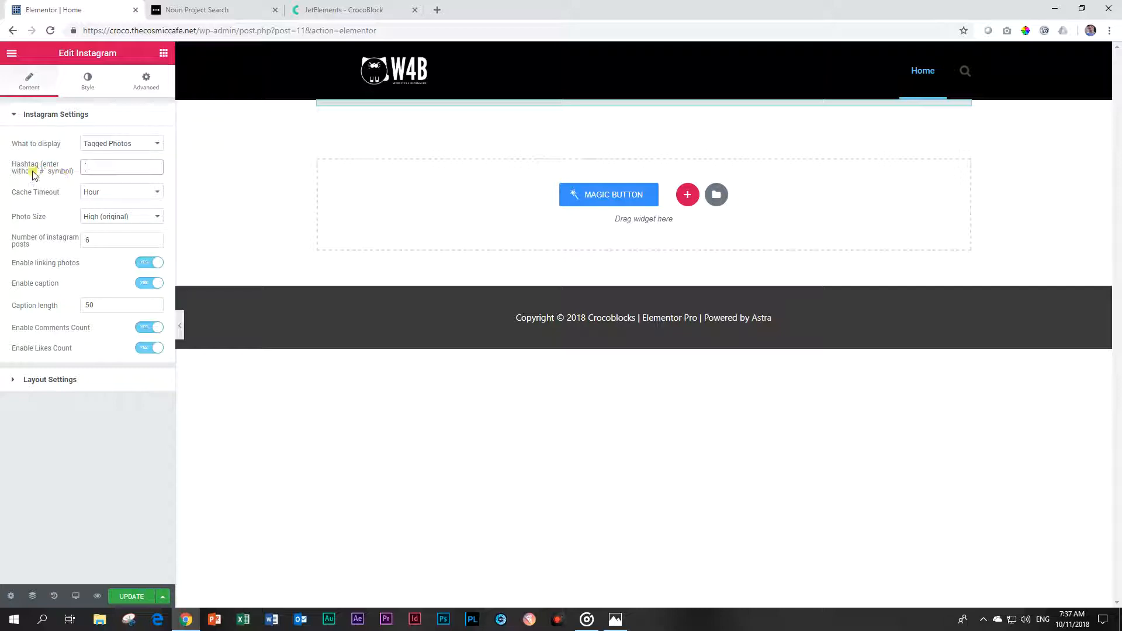
pyautogui.click(122, 168)
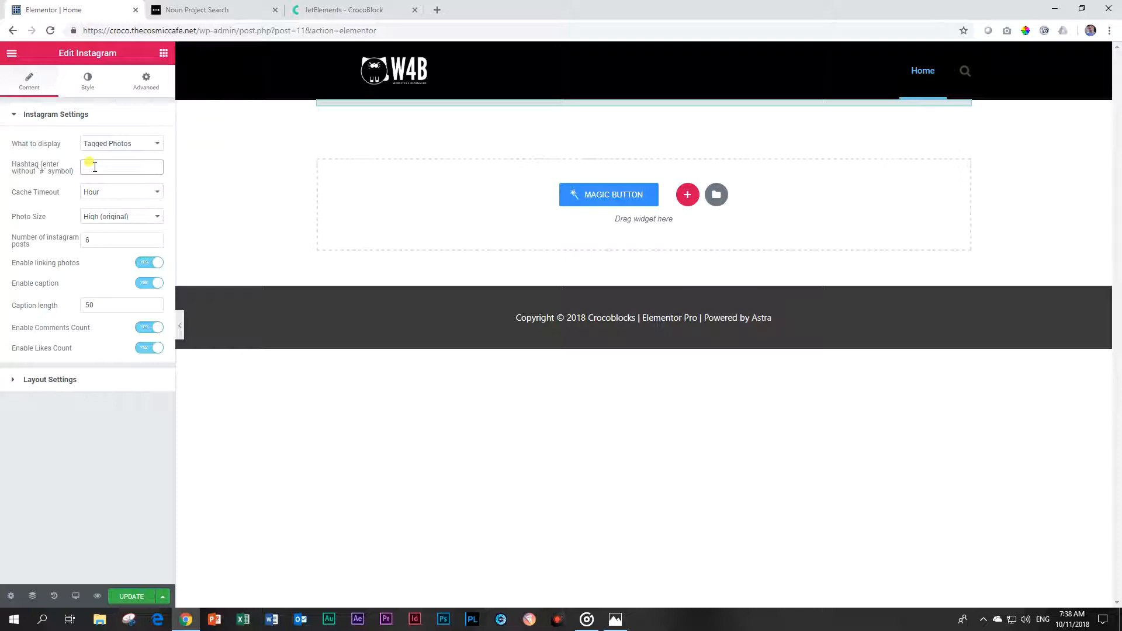
# Try hashtags blackandwhite and southall, then settle on norway for the feed
pyautogui.write('blackandwhite')
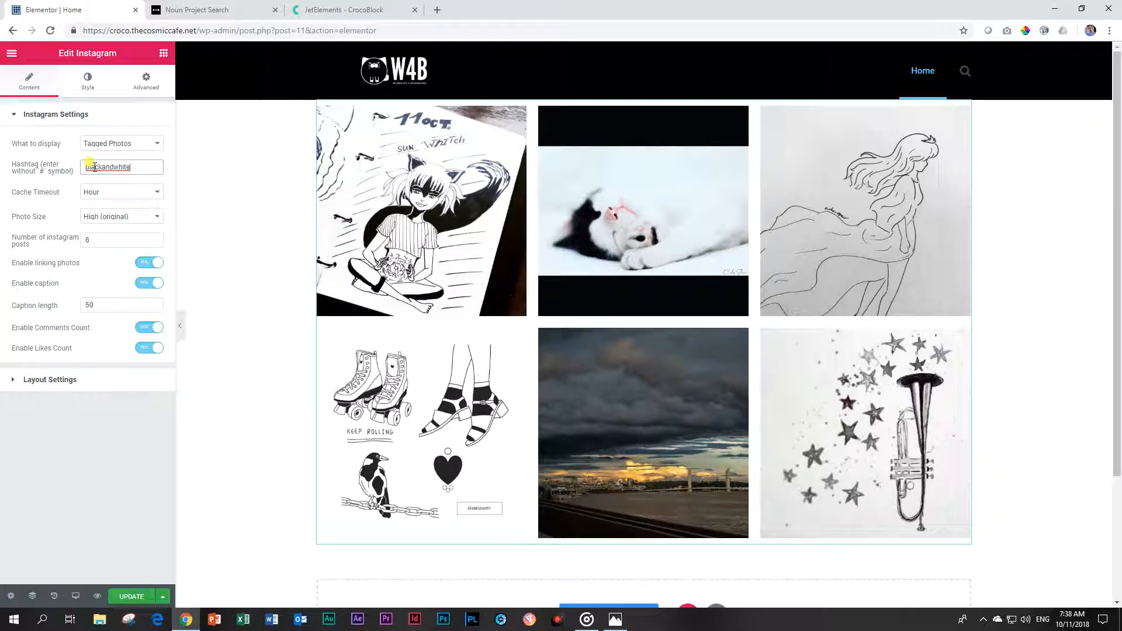
pyautogui.click(122, 167)
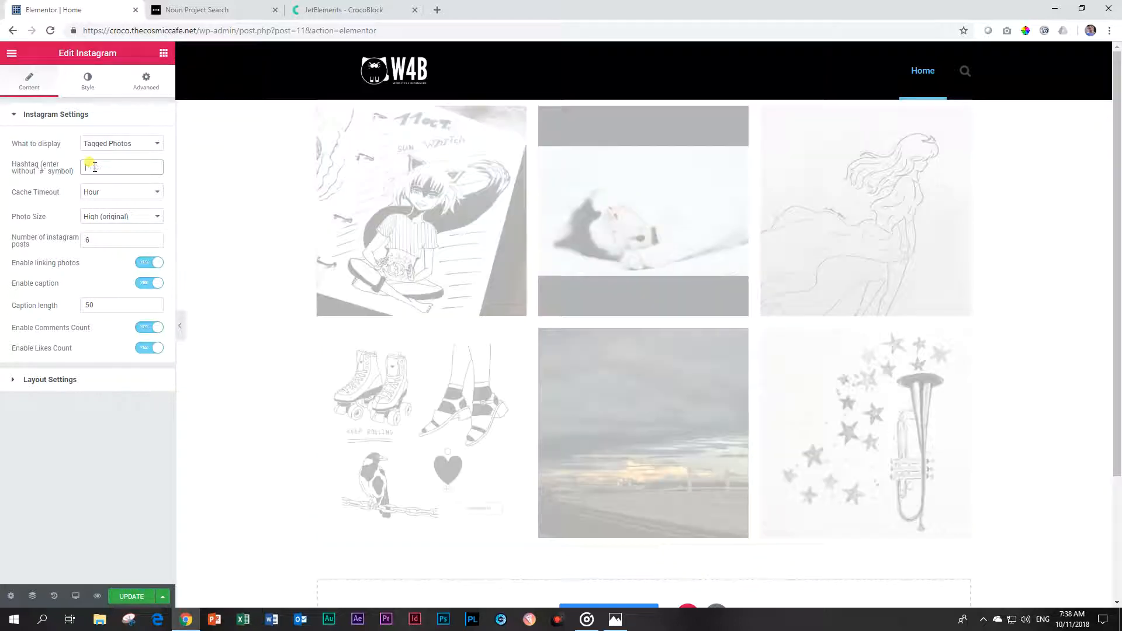
pyautogui.write('southall')
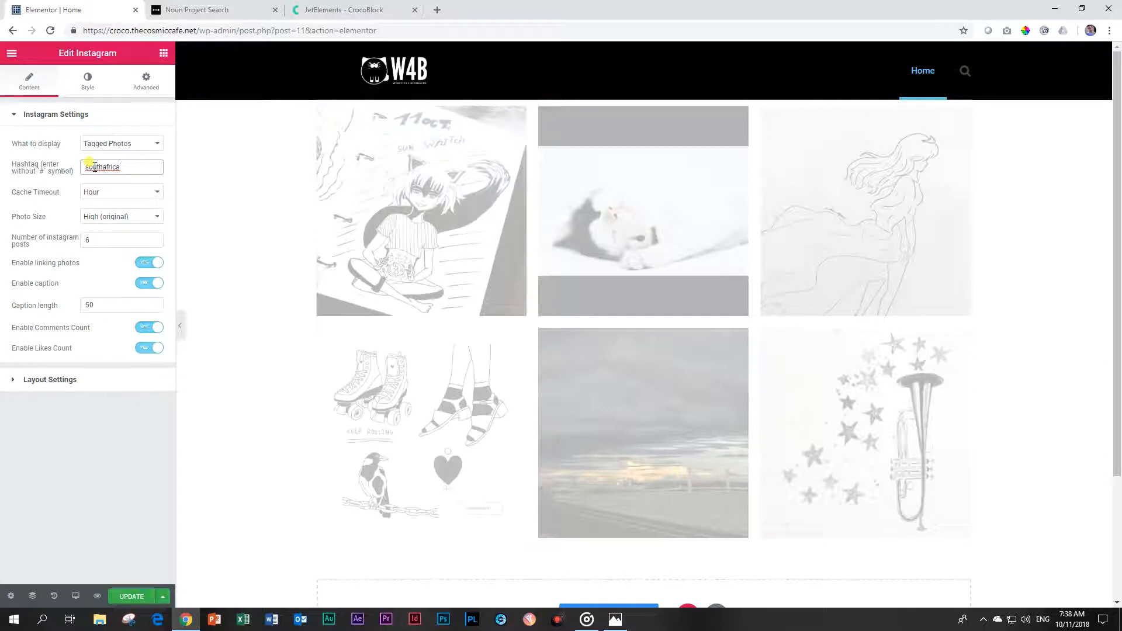
pyautogui.scroll(-3)
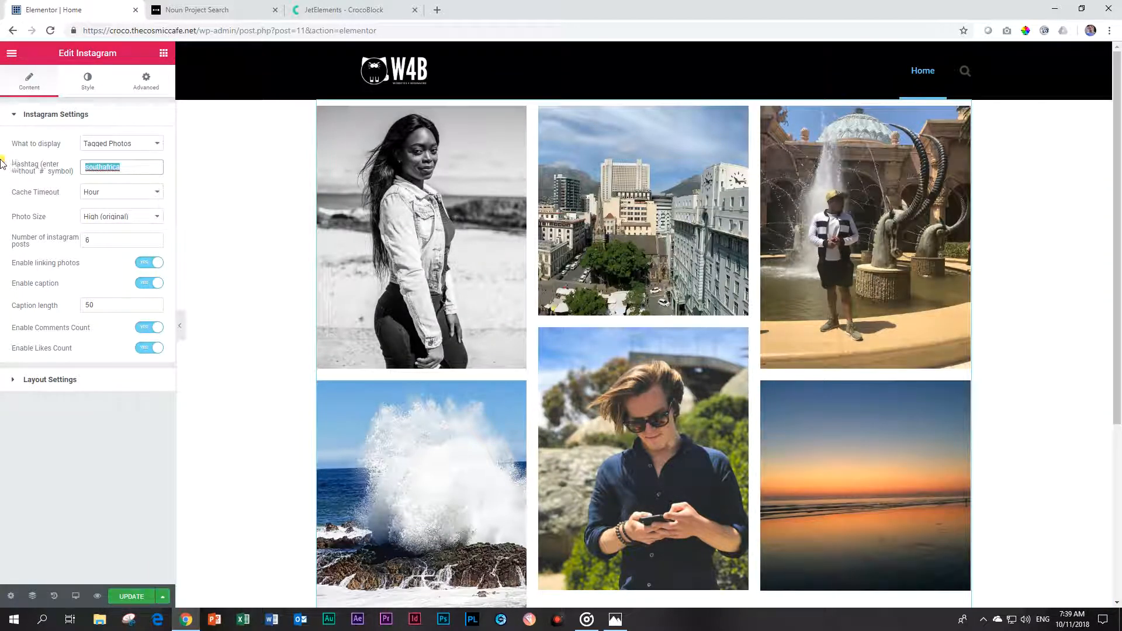
pyautogui.write('norway')
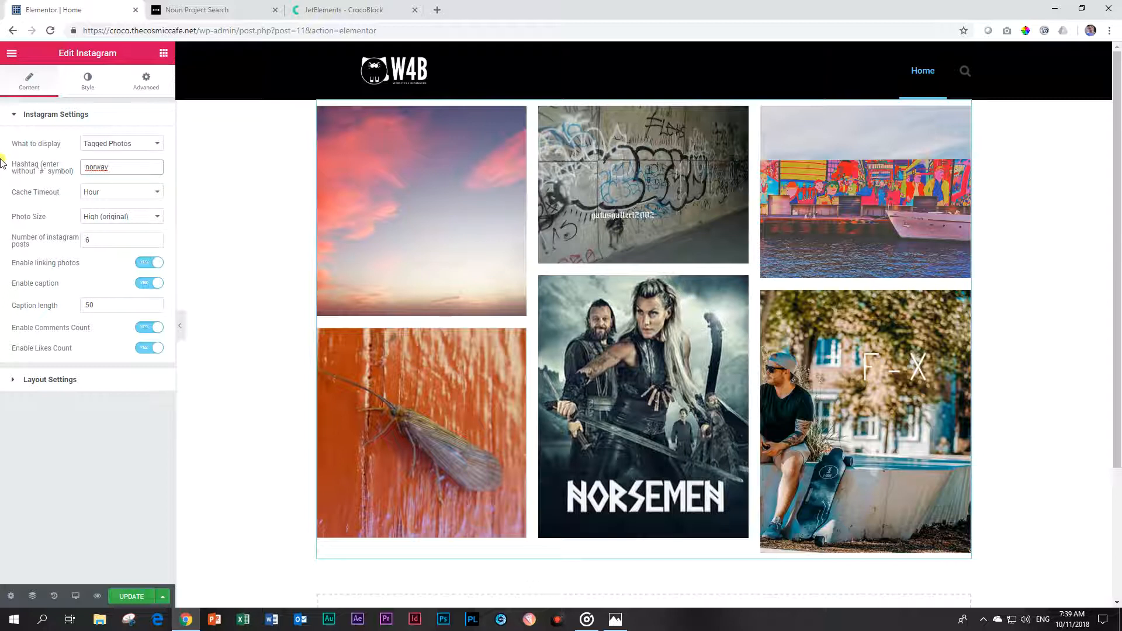
pyautogui.click(121, 168)
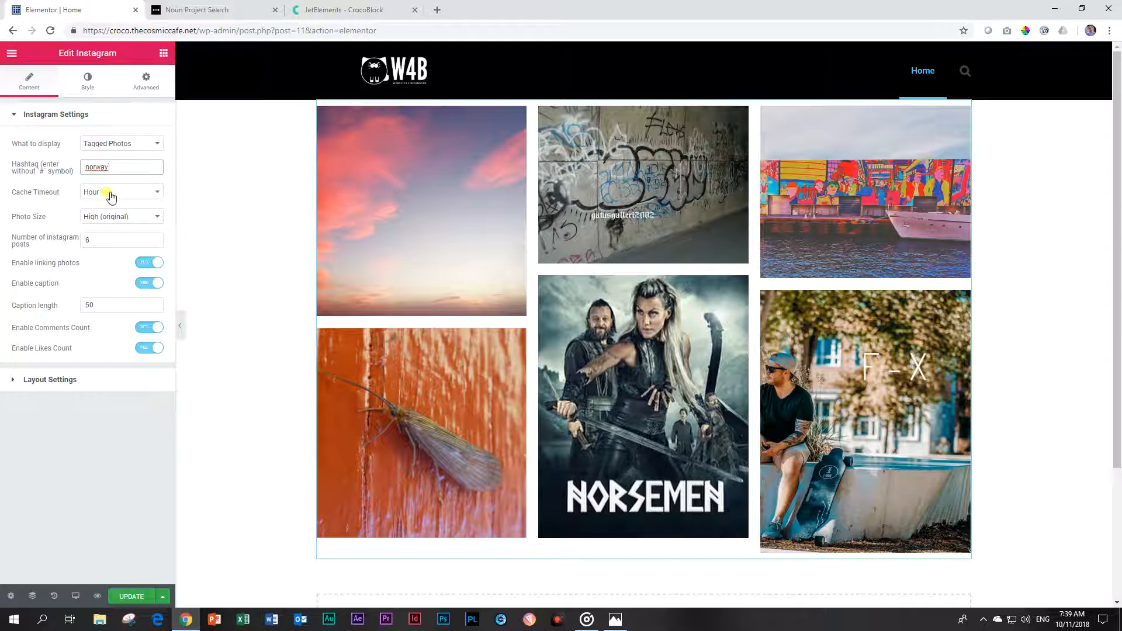
# Keep cache timeout at Hour and photo size High, then start changing the post count to 9
pyautogui.click(120, 192)
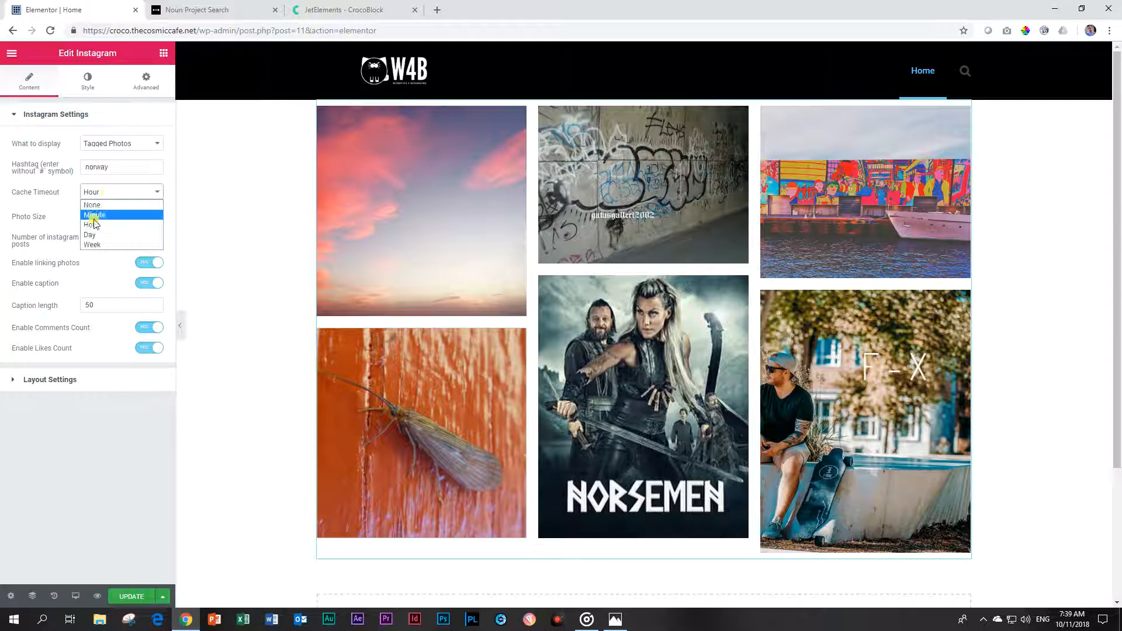
pyautogui.moveTo(94, 224)
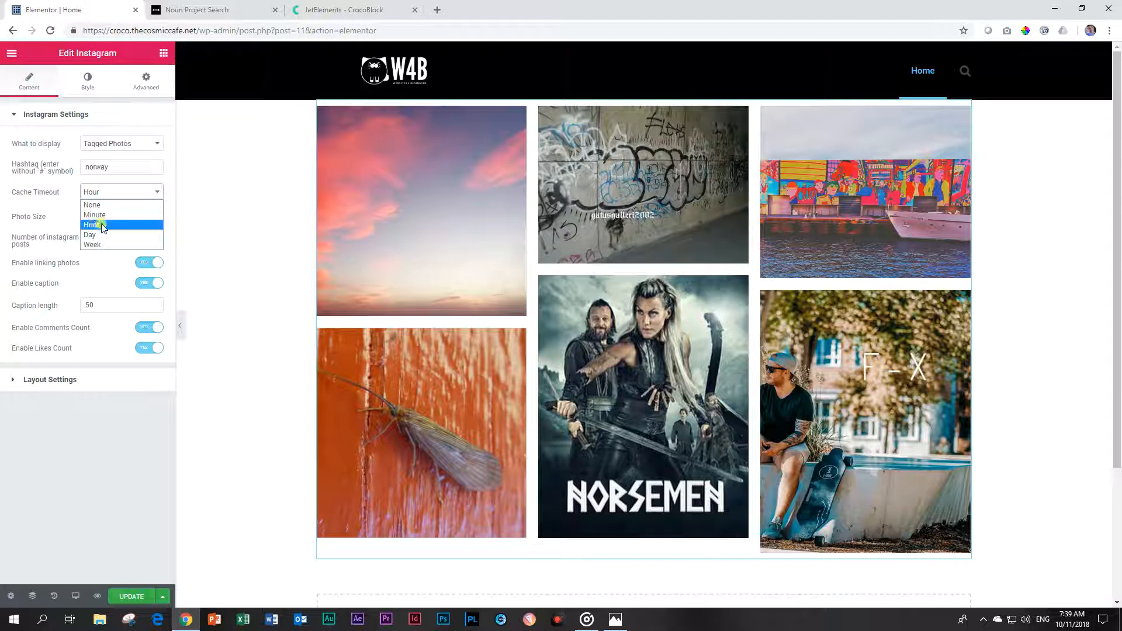
pyautogui.click(94, 224)
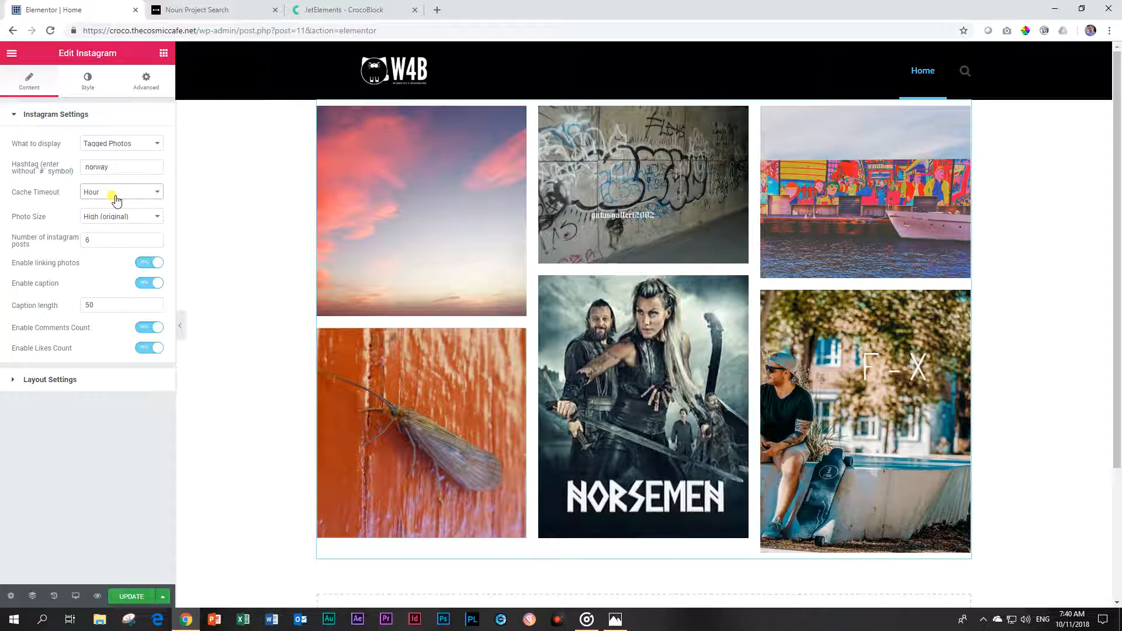
pyautogui.click(120, 216)
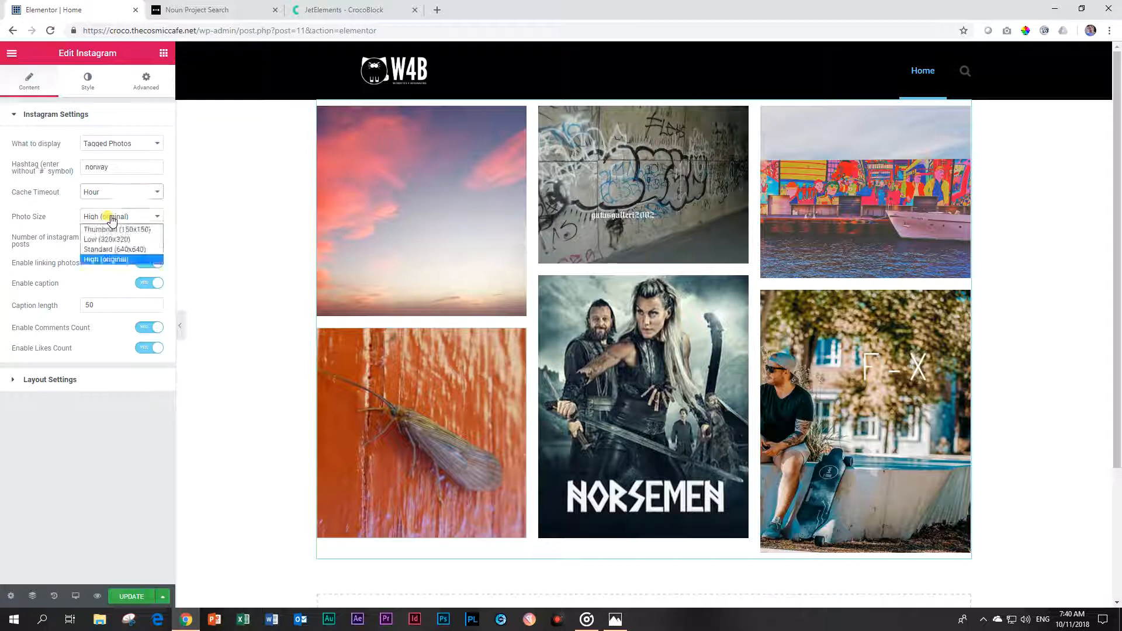
pyautogui.click(104, 258)
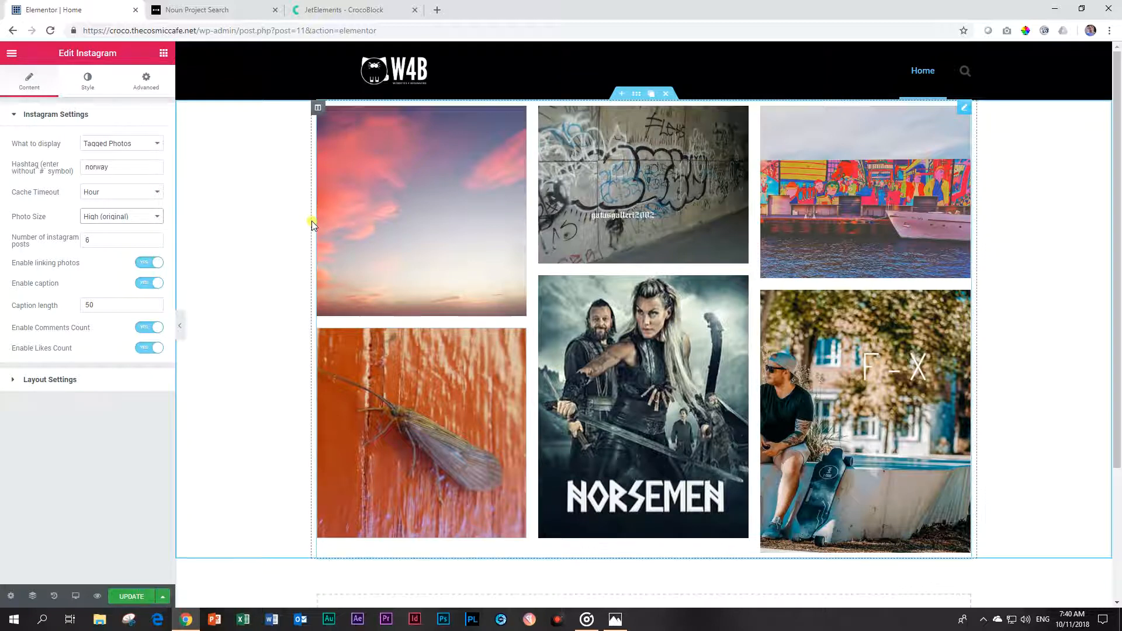
pyautogui.click(120, 216)
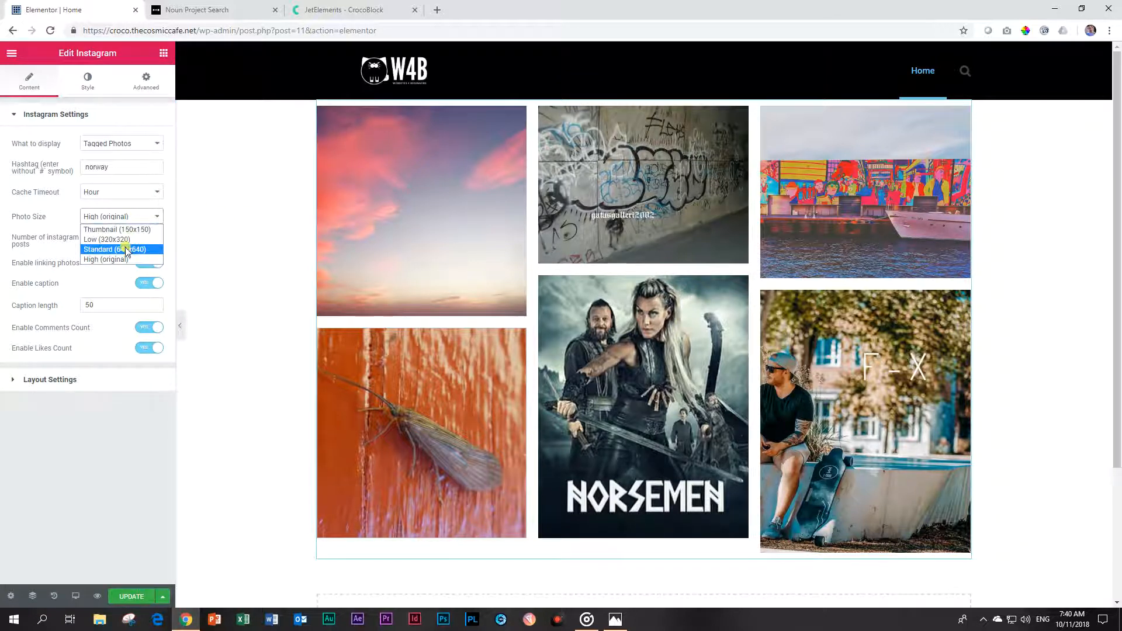
pyautogui.click(105, 259)
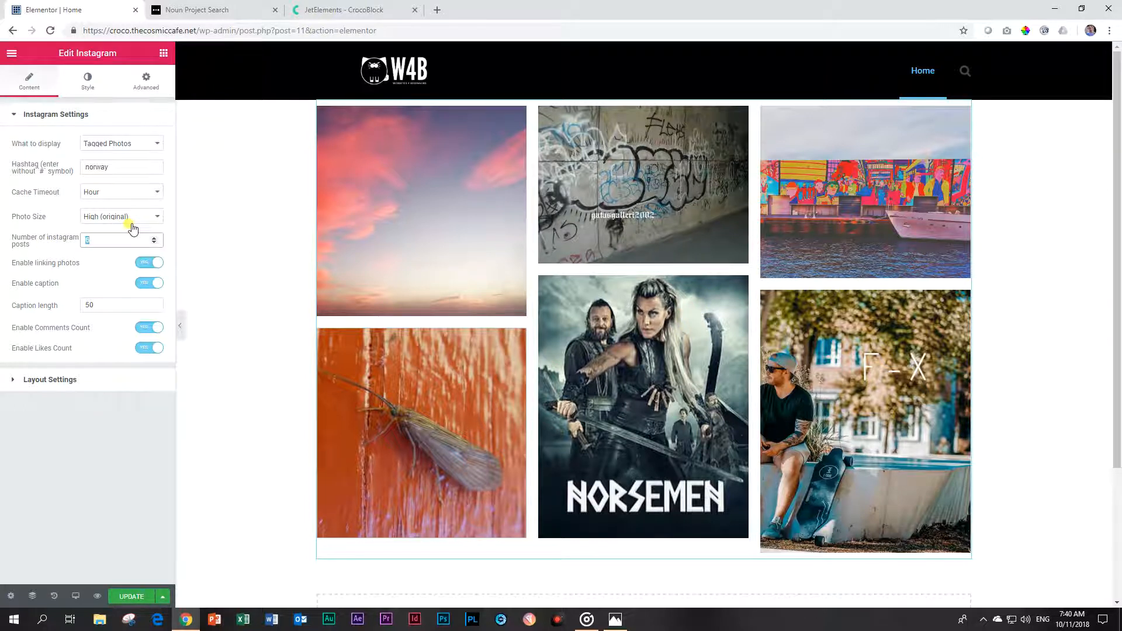
pyautogui.click(153, 238)
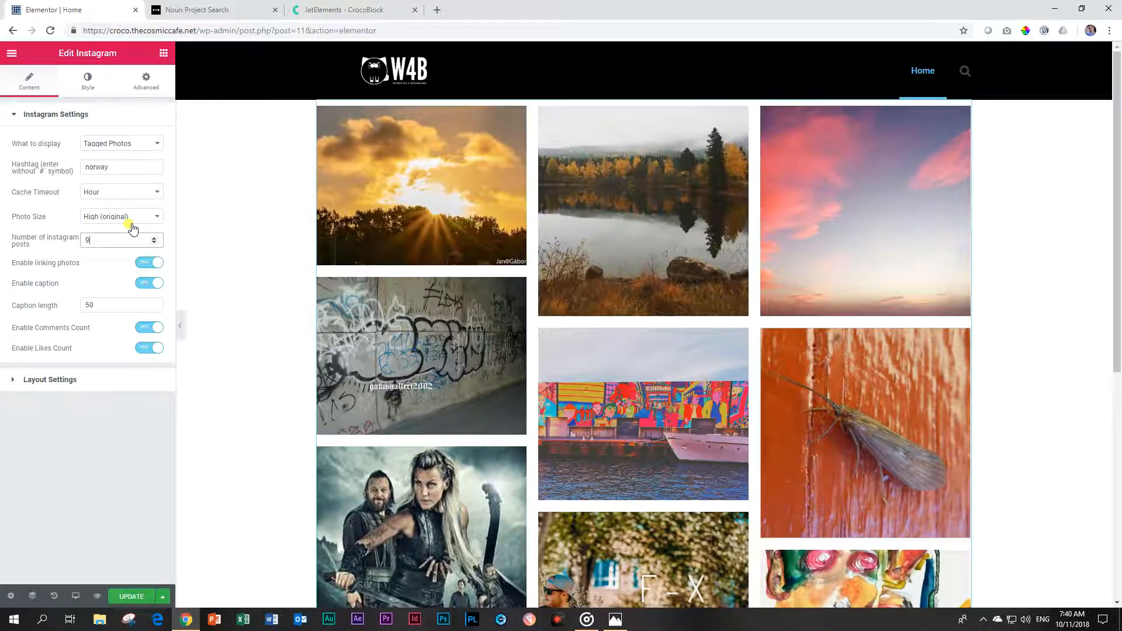
# Toggle the feed captions off and back on, leaving comment and like counts disabled
pyautogui.scroll(-3)
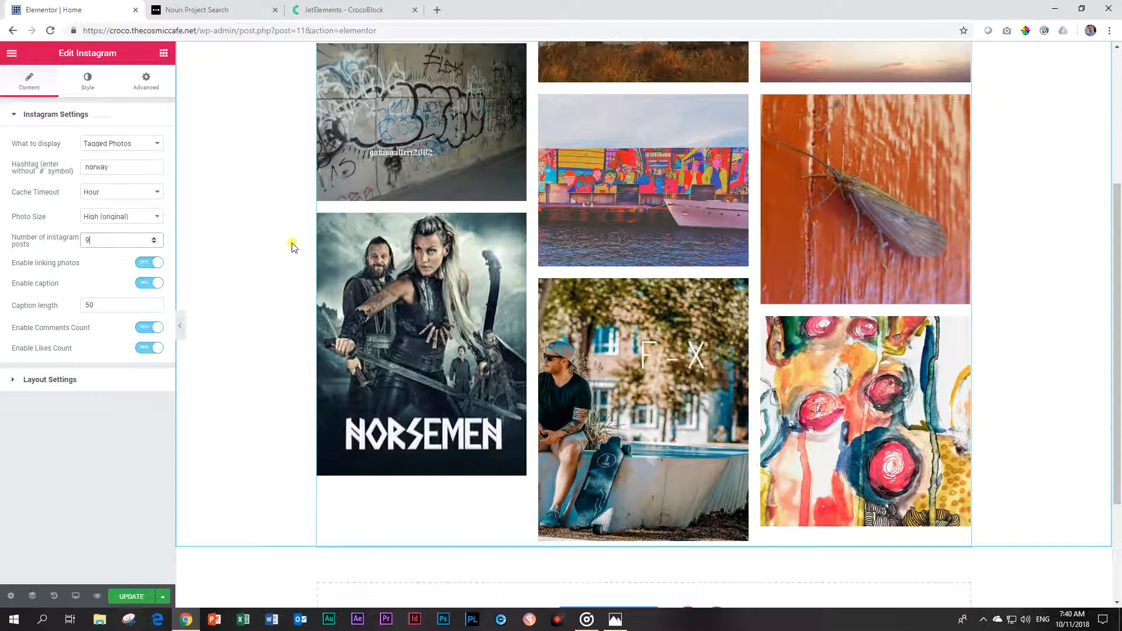
pyautogui.scroll(-3)
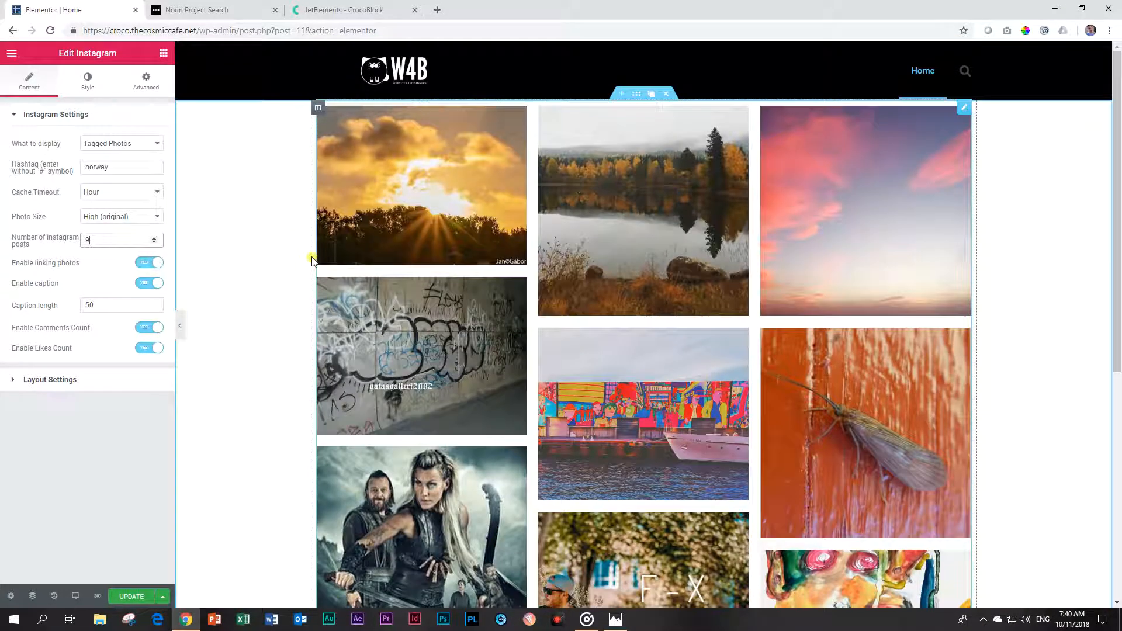
pyautogui.scroll(-3)
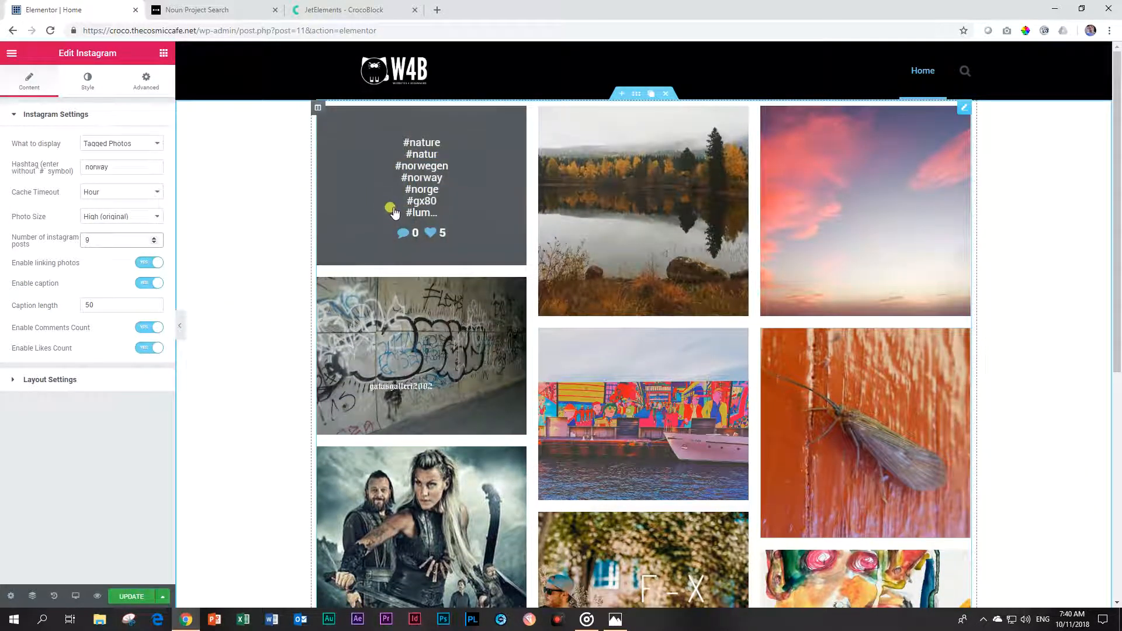
pyautogui.moveTo(368, 203)
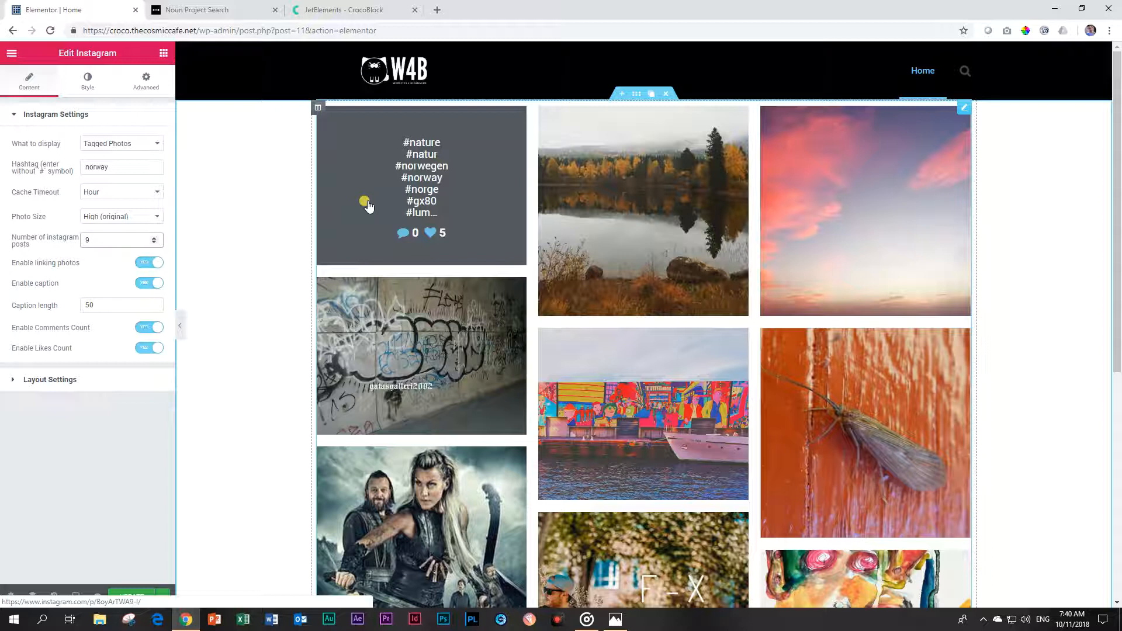
pyautogui.click(118, 240)
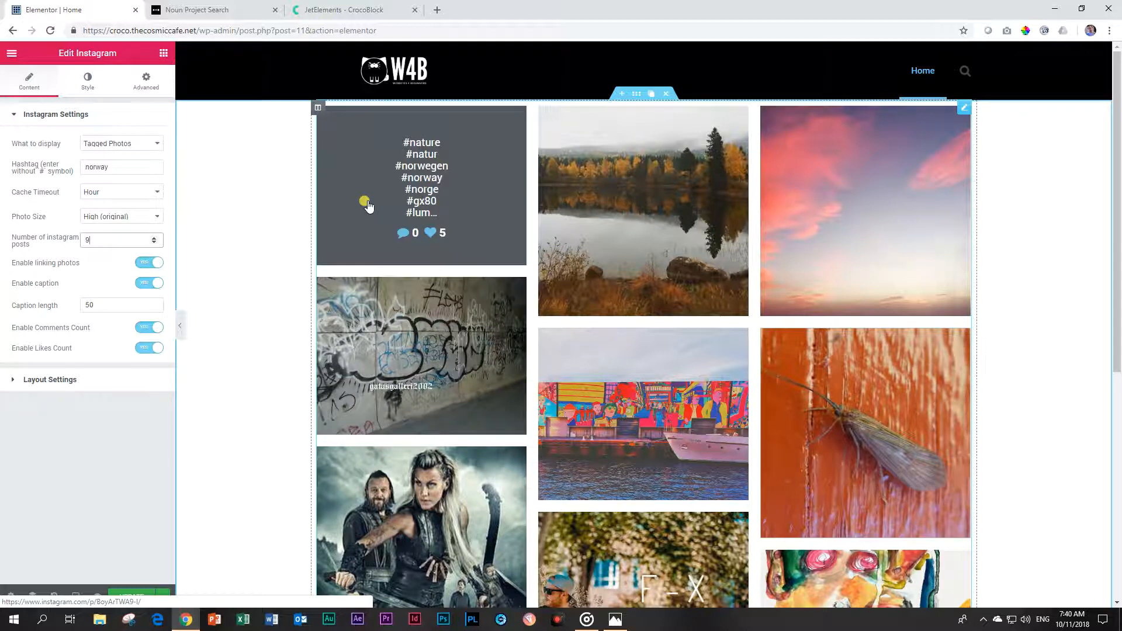
pyautogui.moveTo(418, 149)
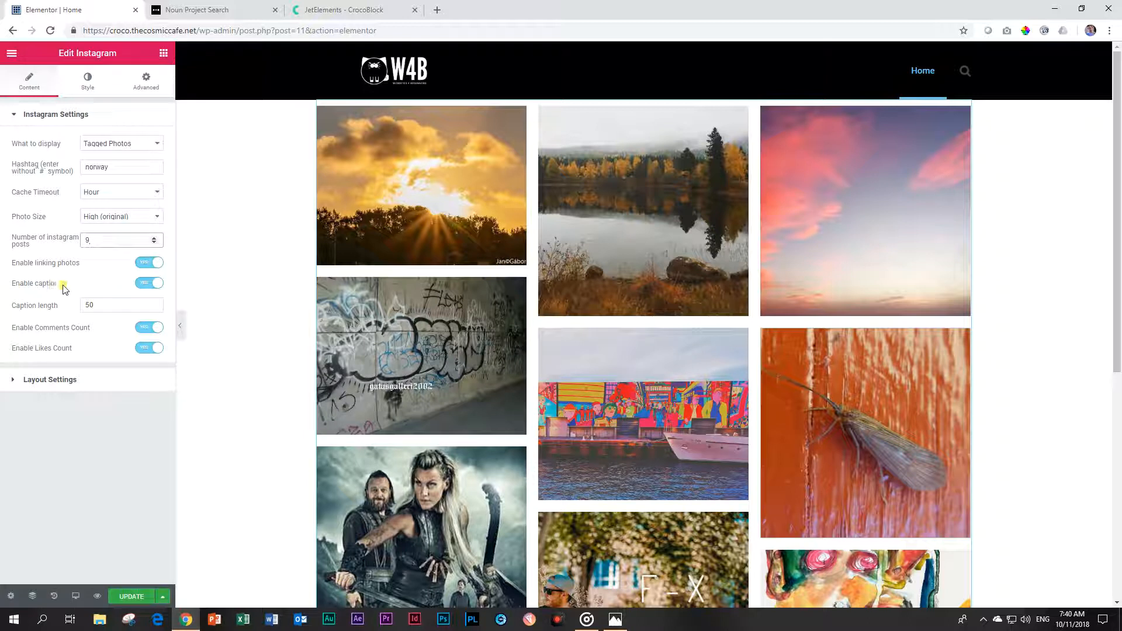
pyautogui.click(148, 283)
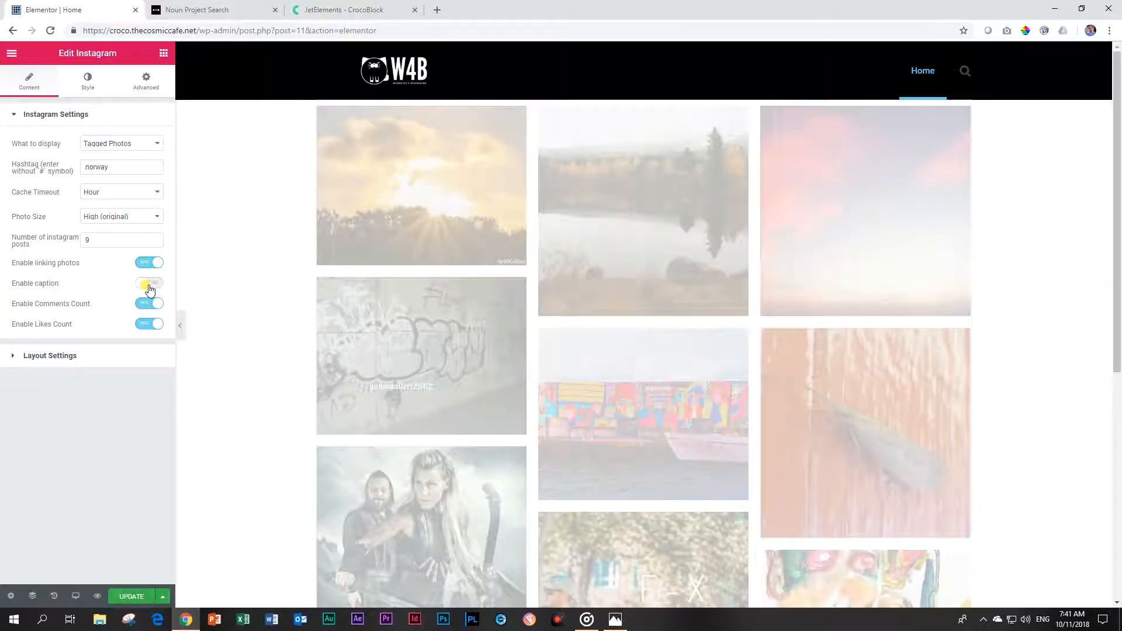
pyautogui.click(148, 283)
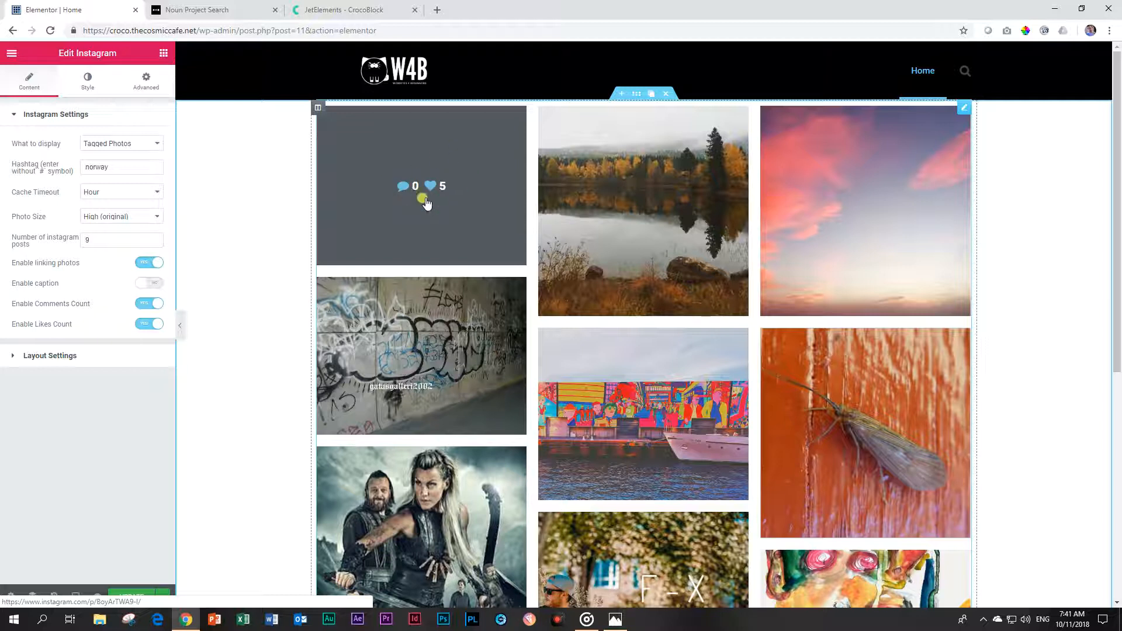
pyautogui.moveTo(384, 187)
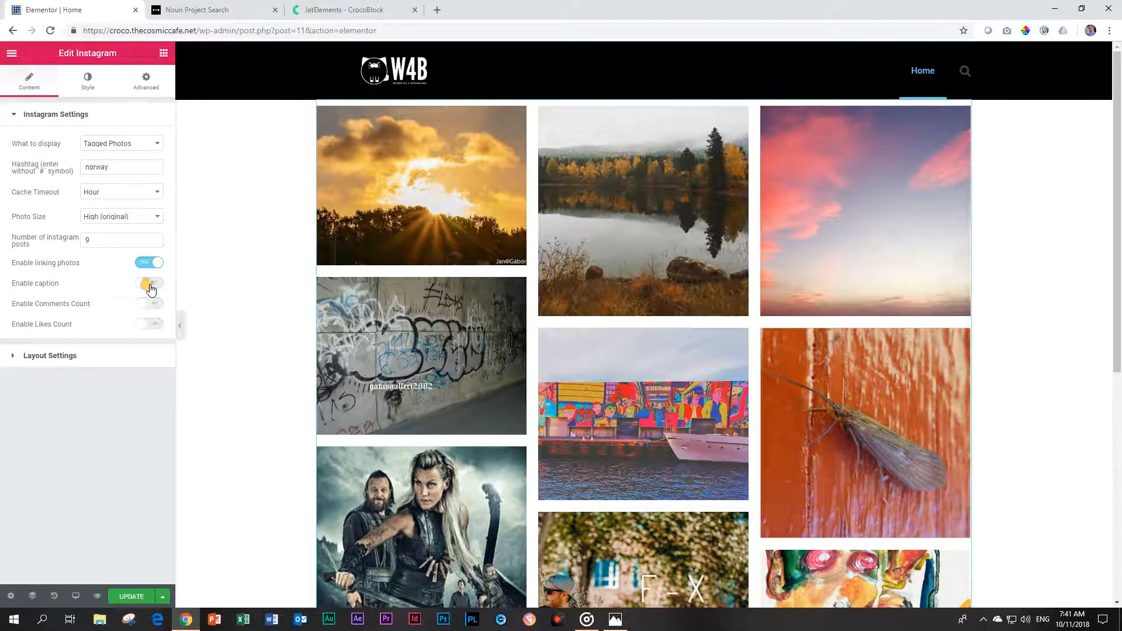
pyautogui.click(148, 283)
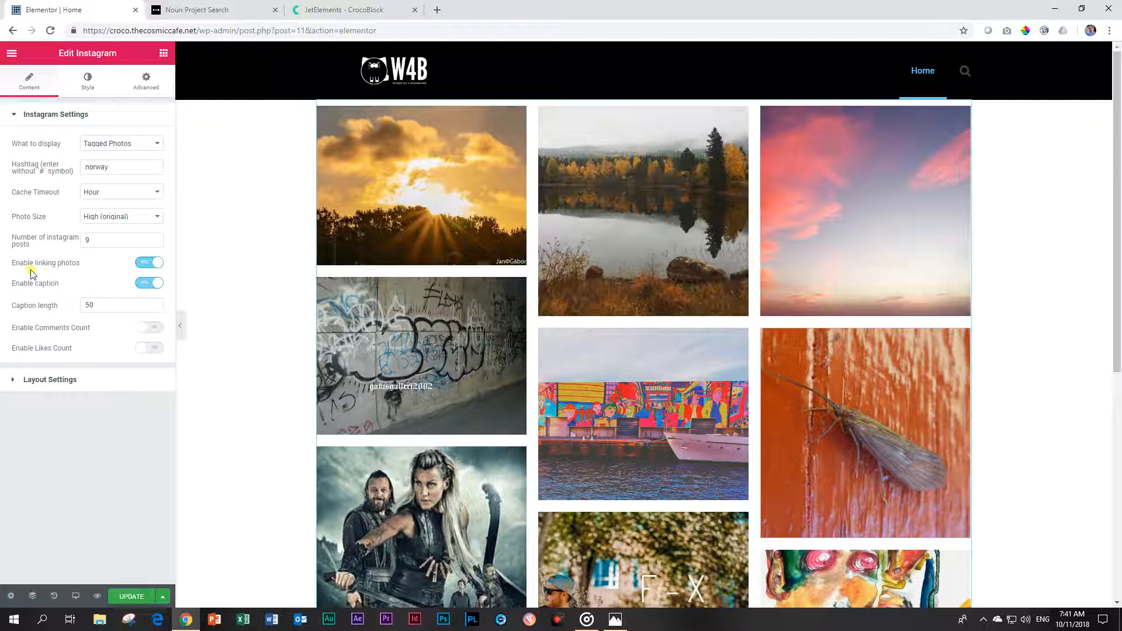
pyautogui.moveTo(61, 278)
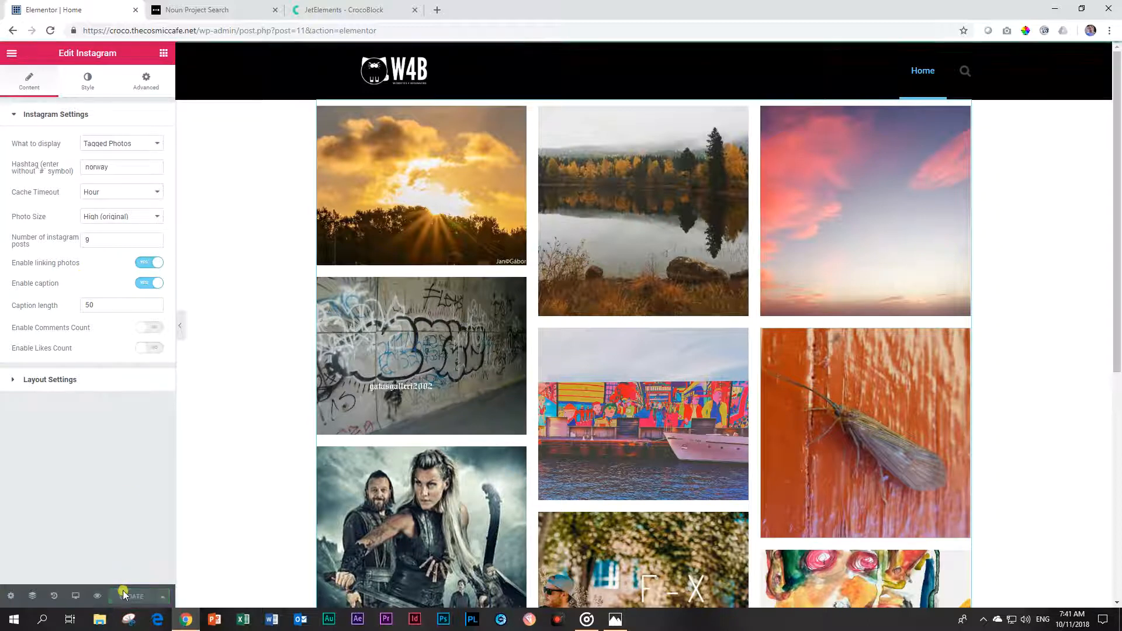
# Preview the Home page with the norway feed in a new browser tab
pyautogui.click(132, 595)
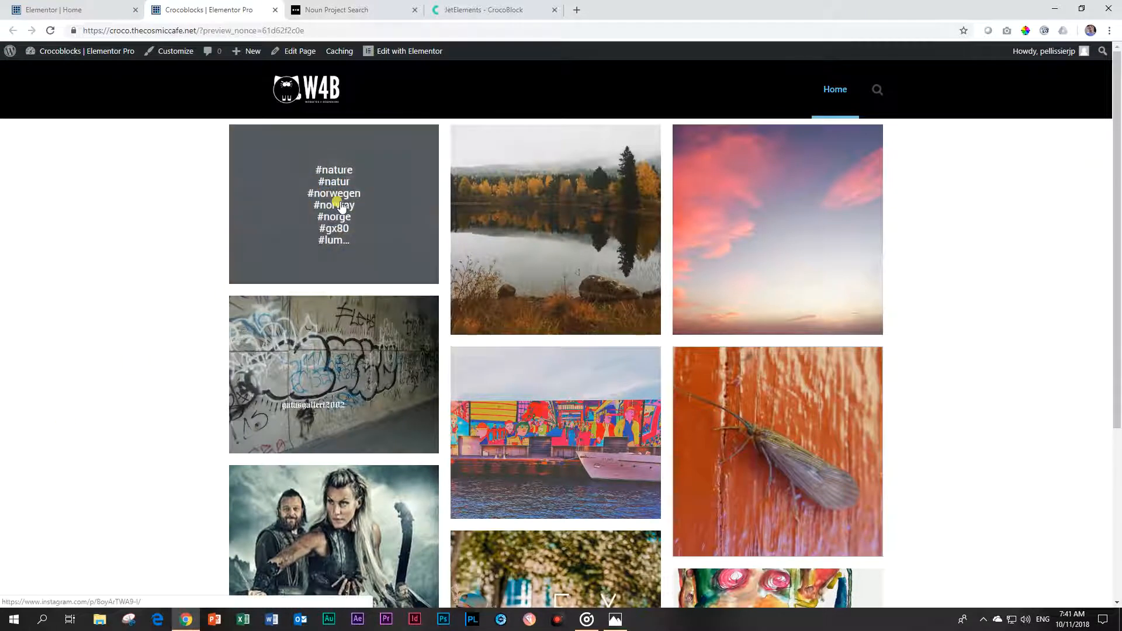
# View the sunset photo's Instagram post, dismiss the sign-in prompt and return to the editor tab
pyautogui.click(333, 204)
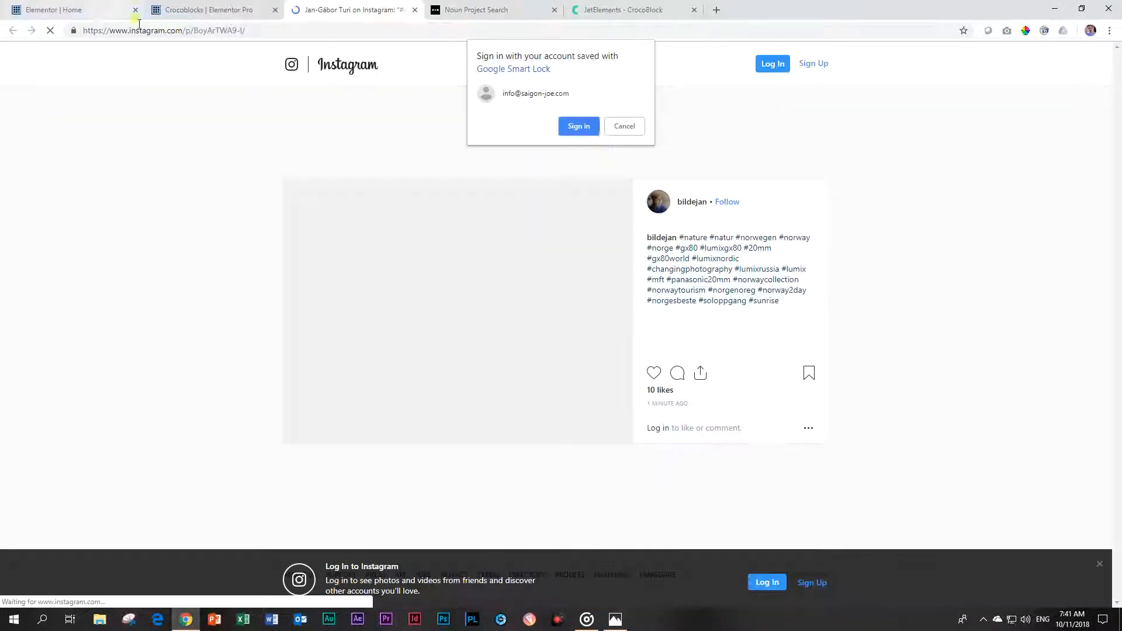
pyautogui.click(623, 126)
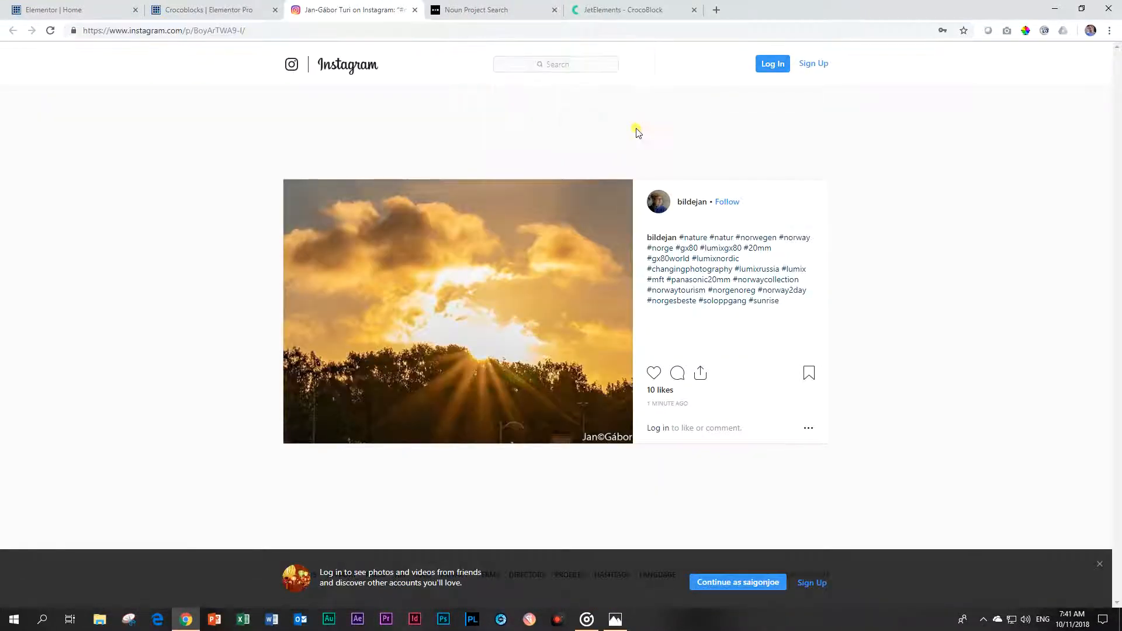
pyautogui.moveTo(272, 346)
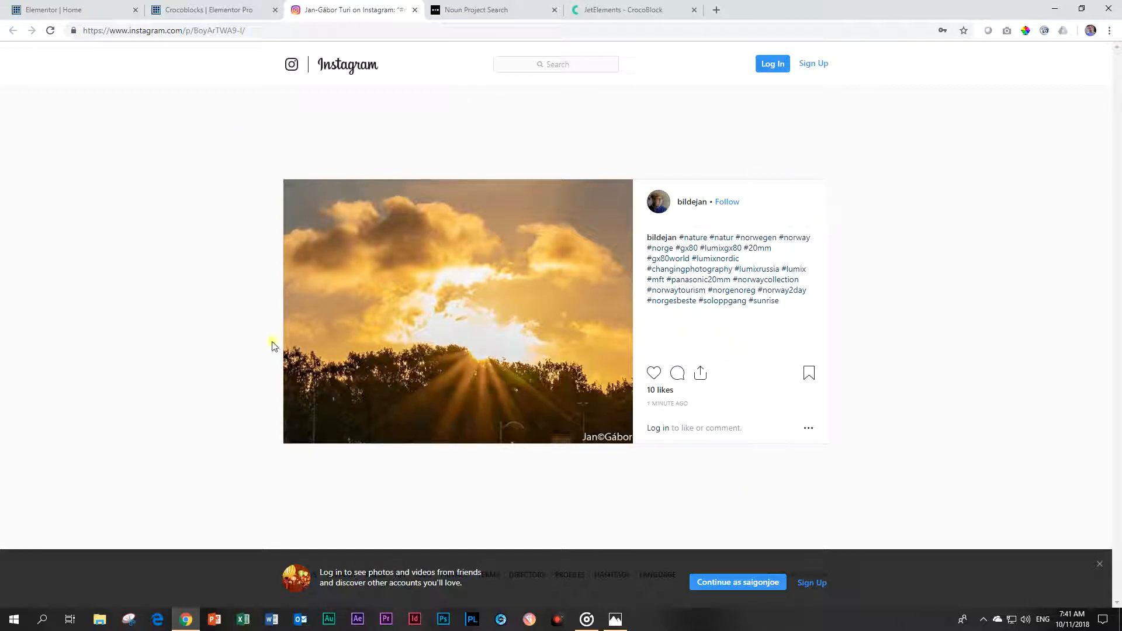
pyautogui.moveTo(285, 192)
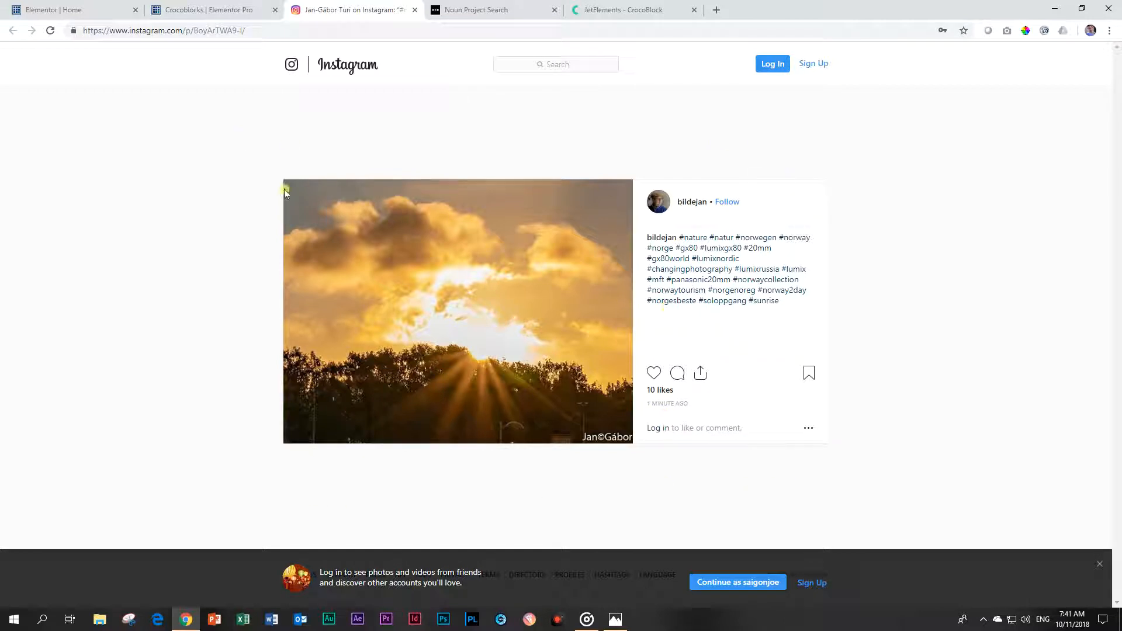
pyautogui.click(208, 9)
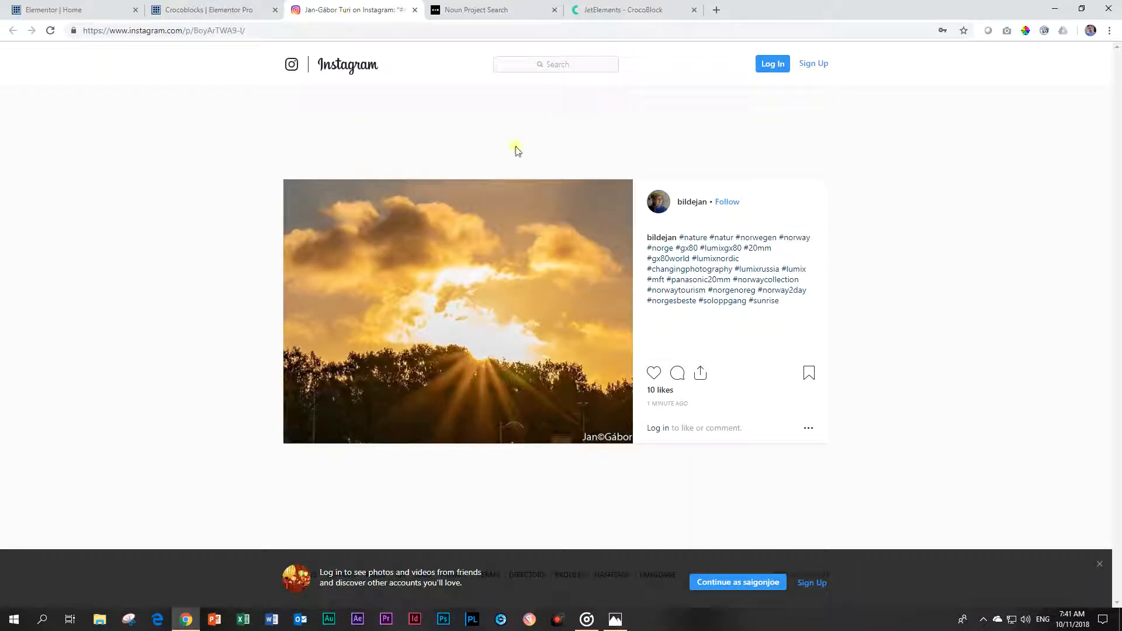
pyautogui.click(208, 10)
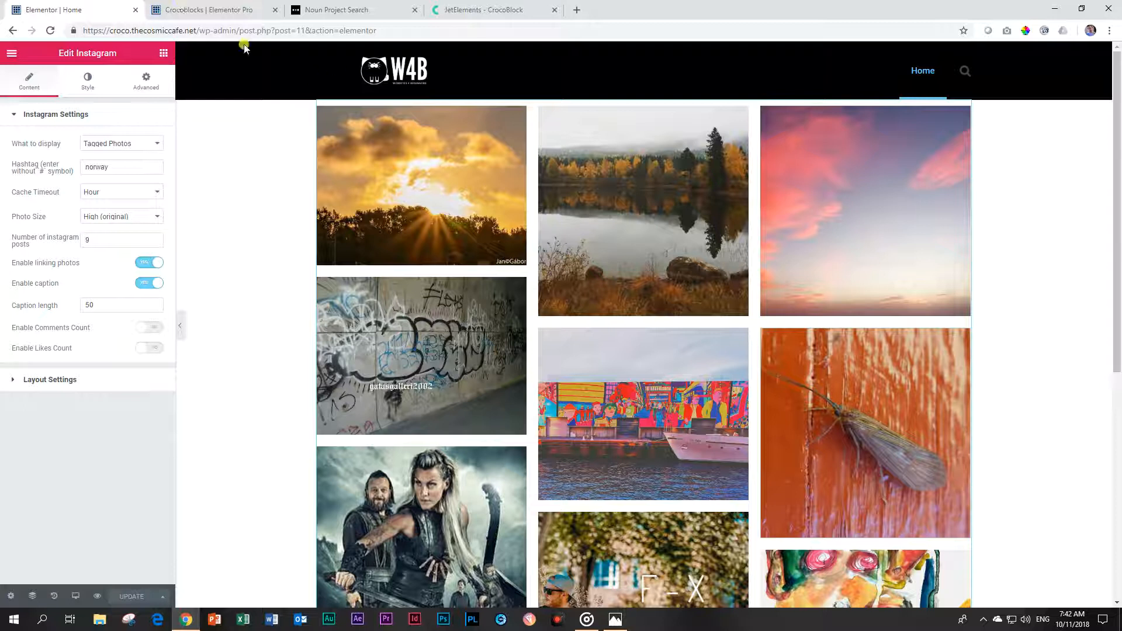
pyautogui.moveTo(156, 147)
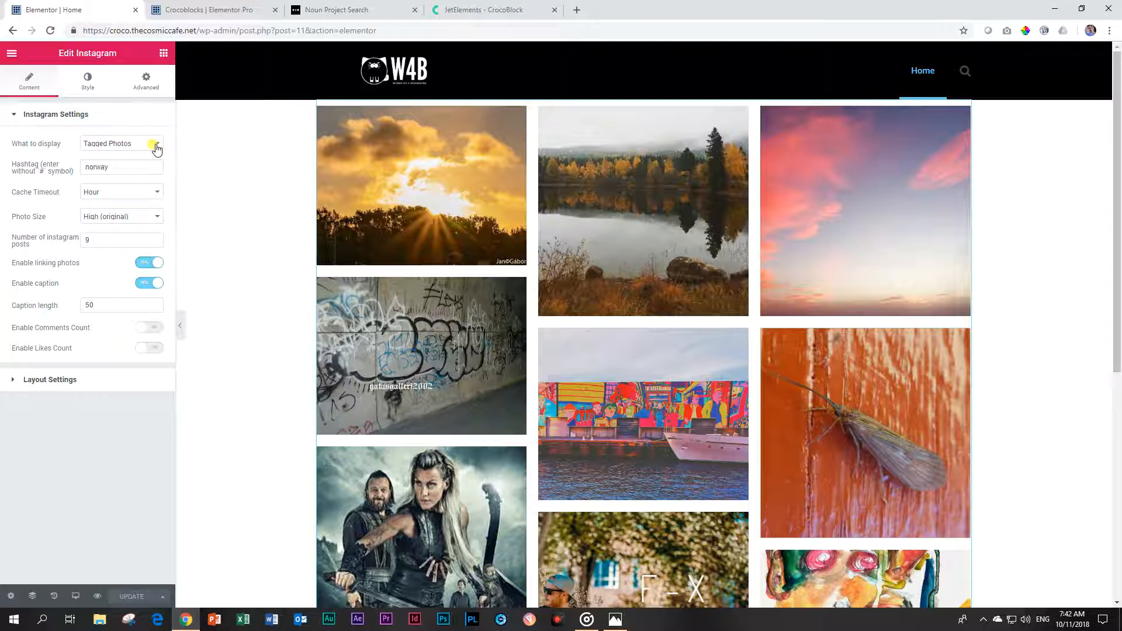
pyautogui.click(121, 143)
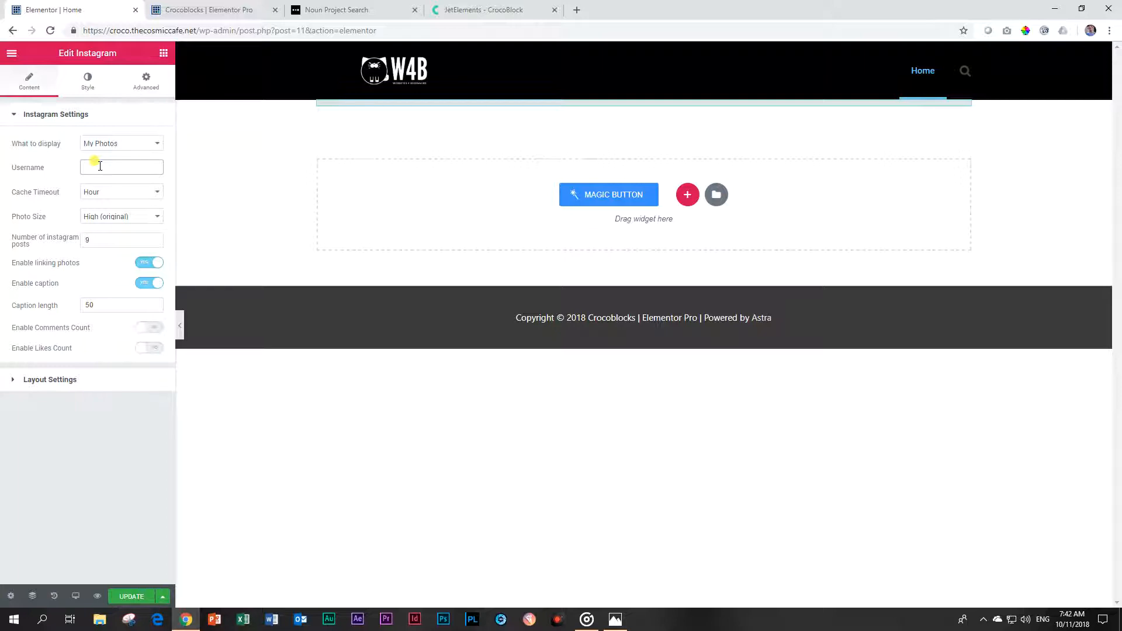
pyautogui.click(122, 167)
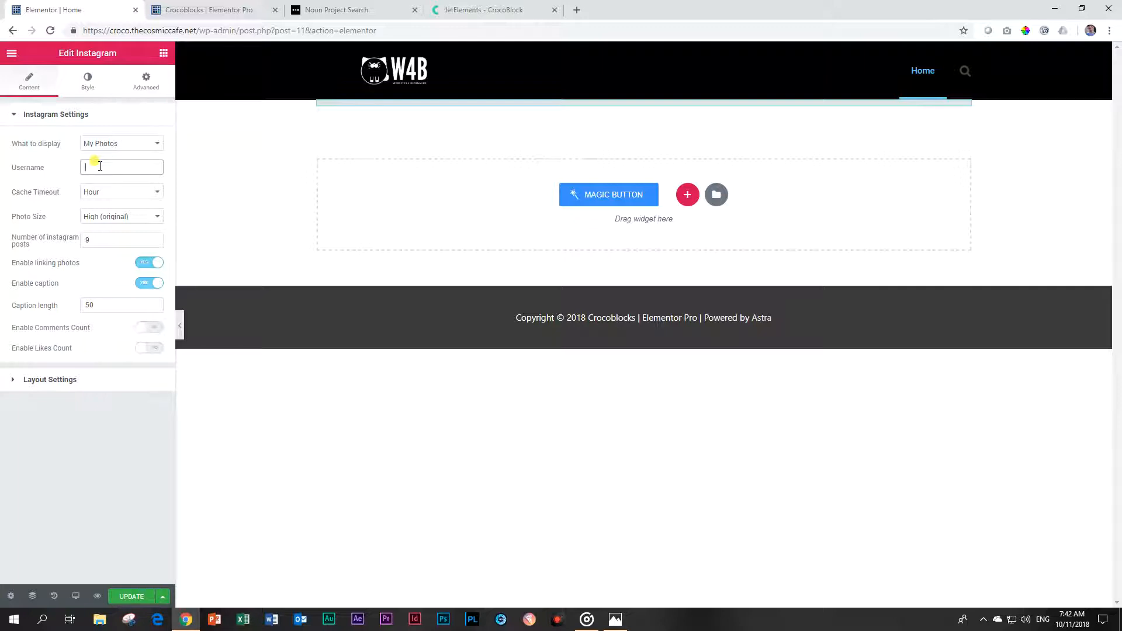
pyautogui.write('@')
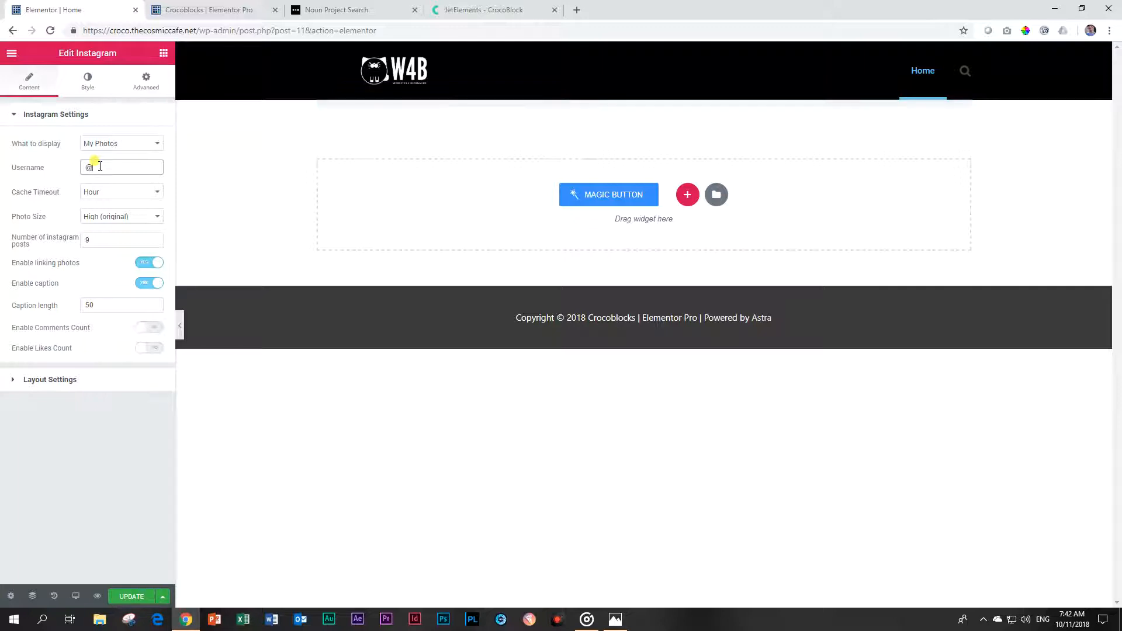
pyautogui.write('saigonjoe')
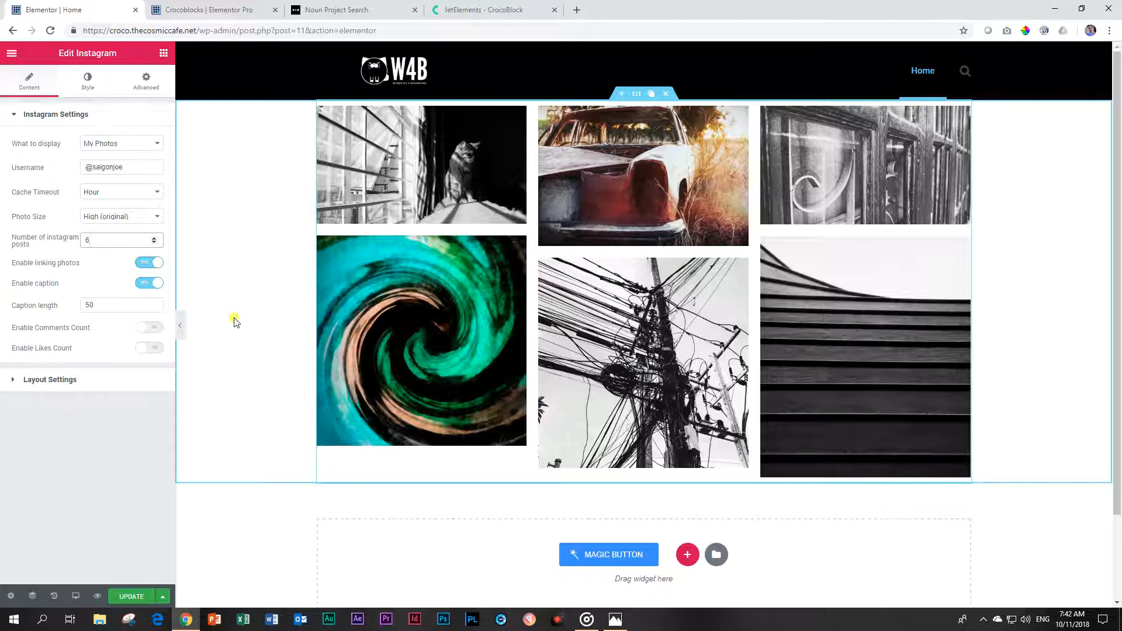
pyautogui.moveTo(227, 318)
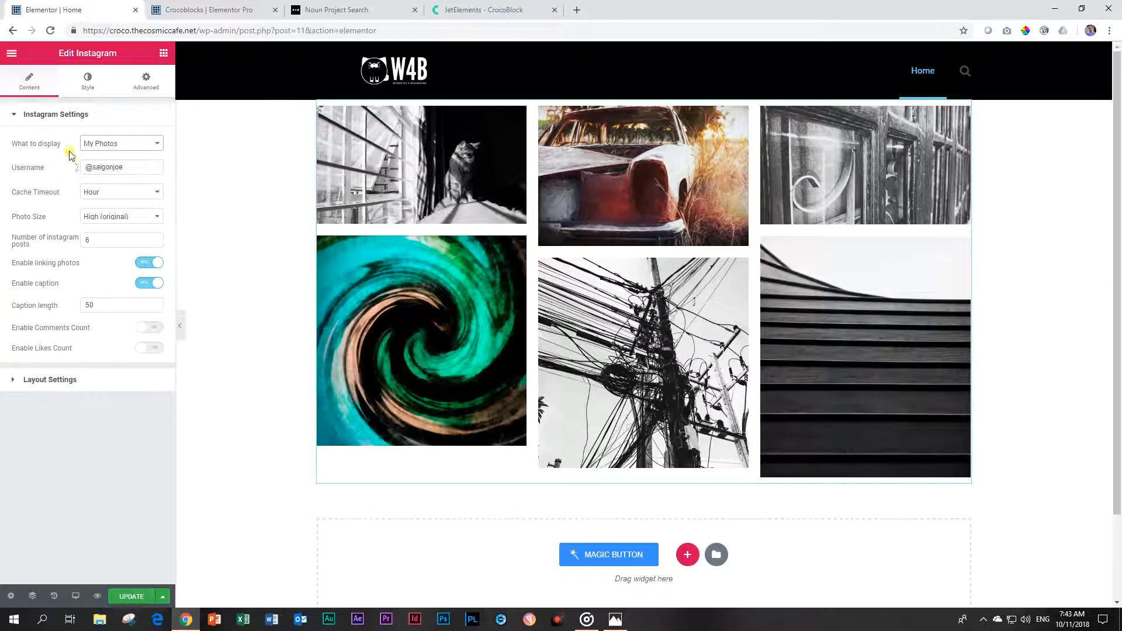
# Collapse Instagram Settings, expand Layout Settings and set the layout to grid
pyautogui.click(55, 113)
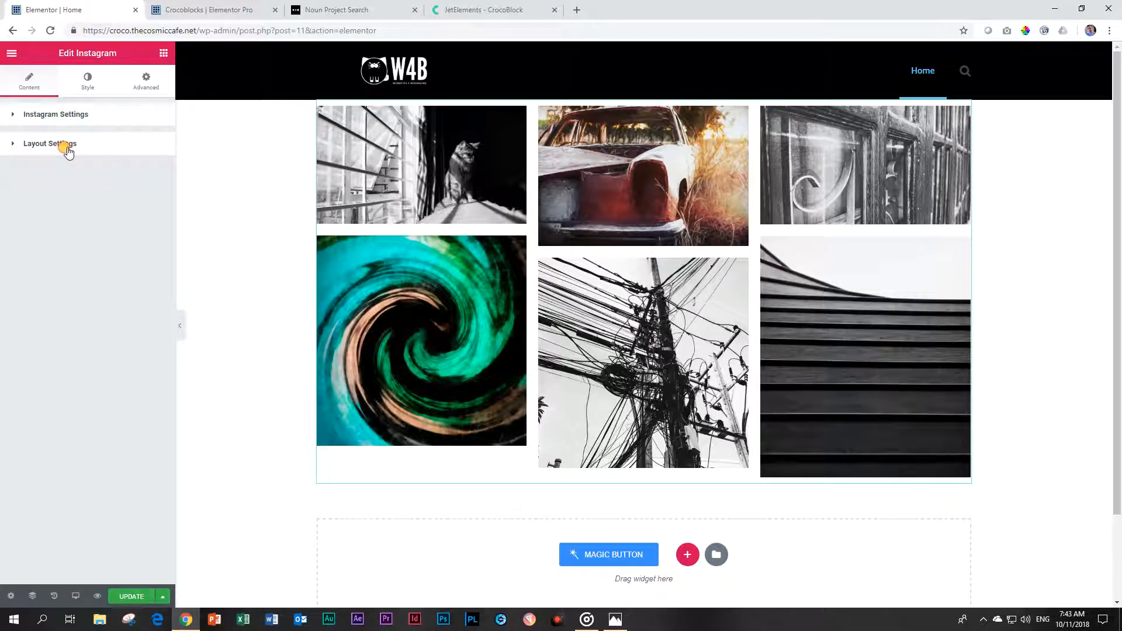
pyautogui.click(49, 143)
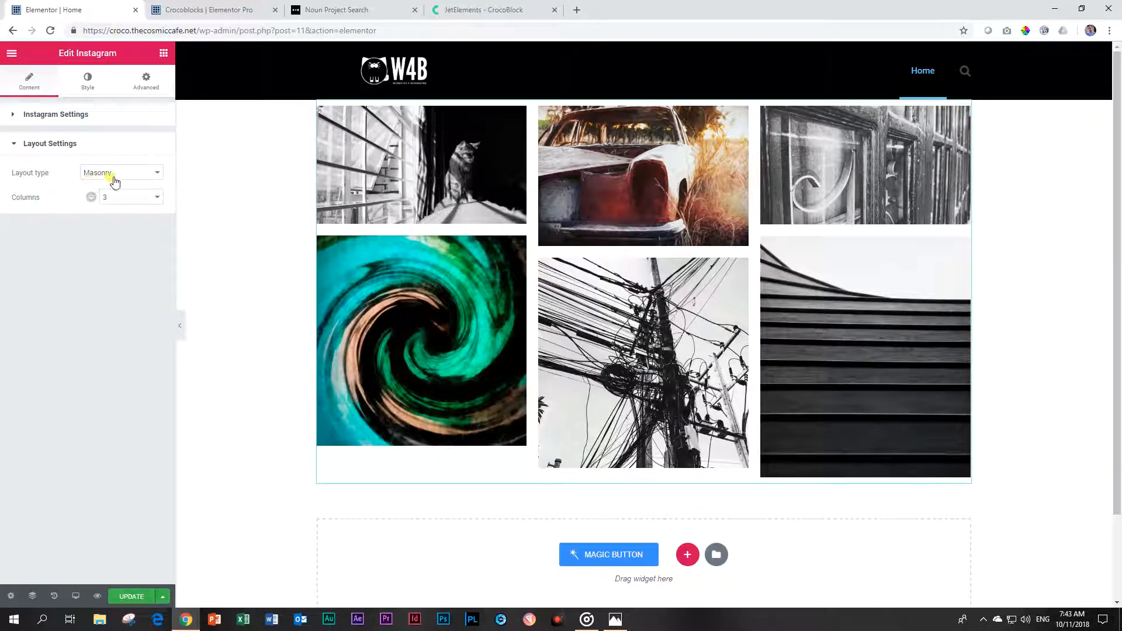
pyautogui.click(120, 173)
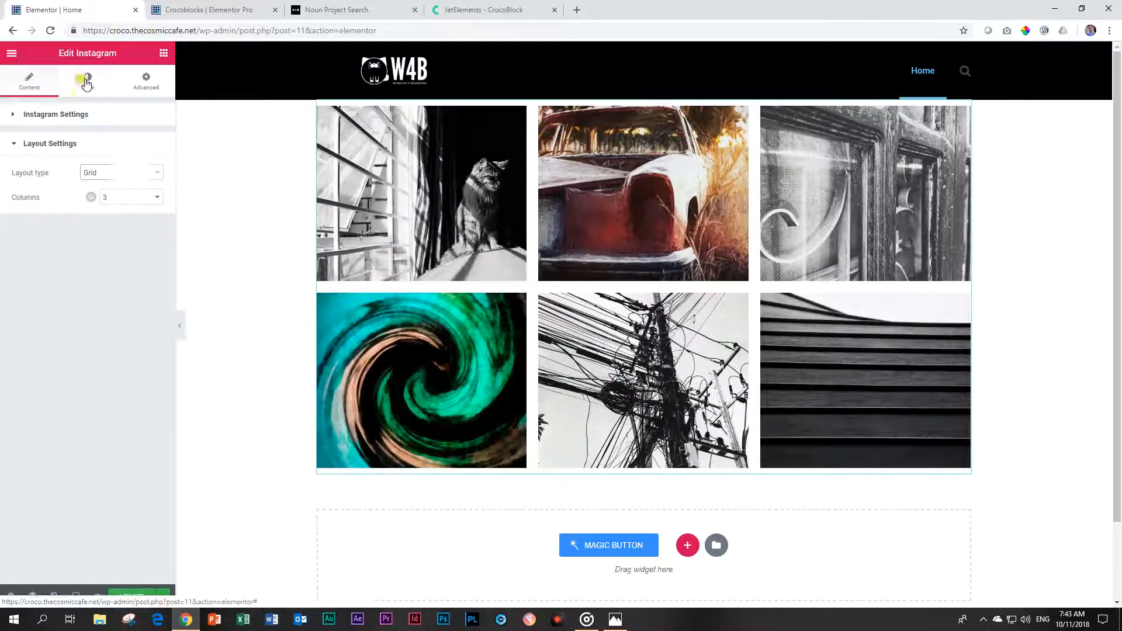
# In Style, set Item Height to 280 and Items Margin to 10
pyautogui.click(87, 79)
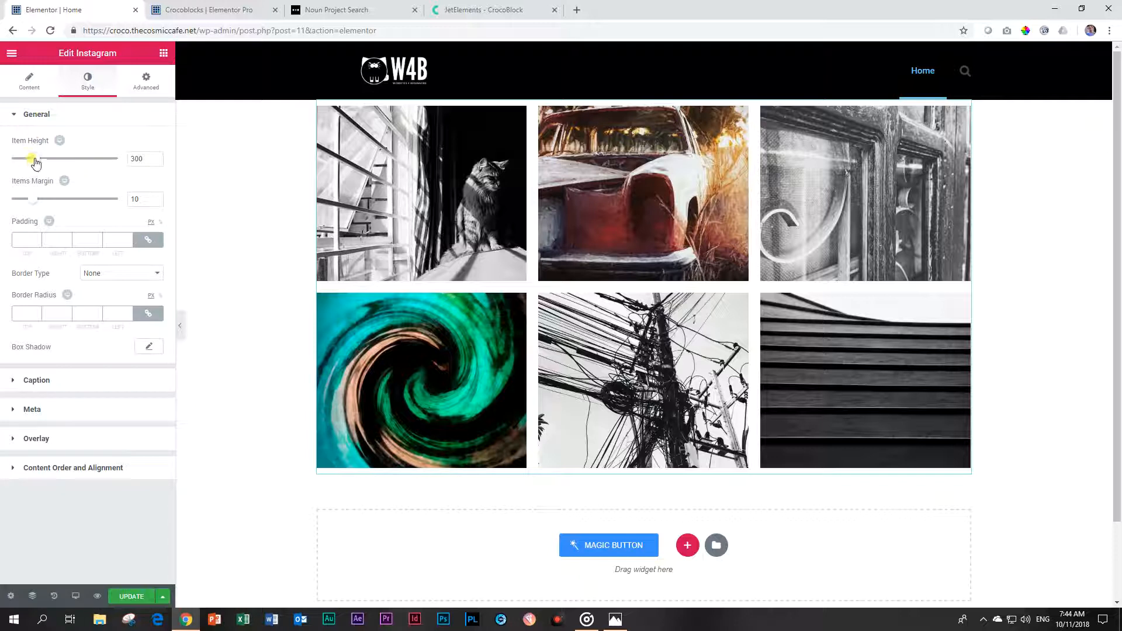
pyautogui.moveTo(33, 157); pyautogui.dragTo(44, 158)
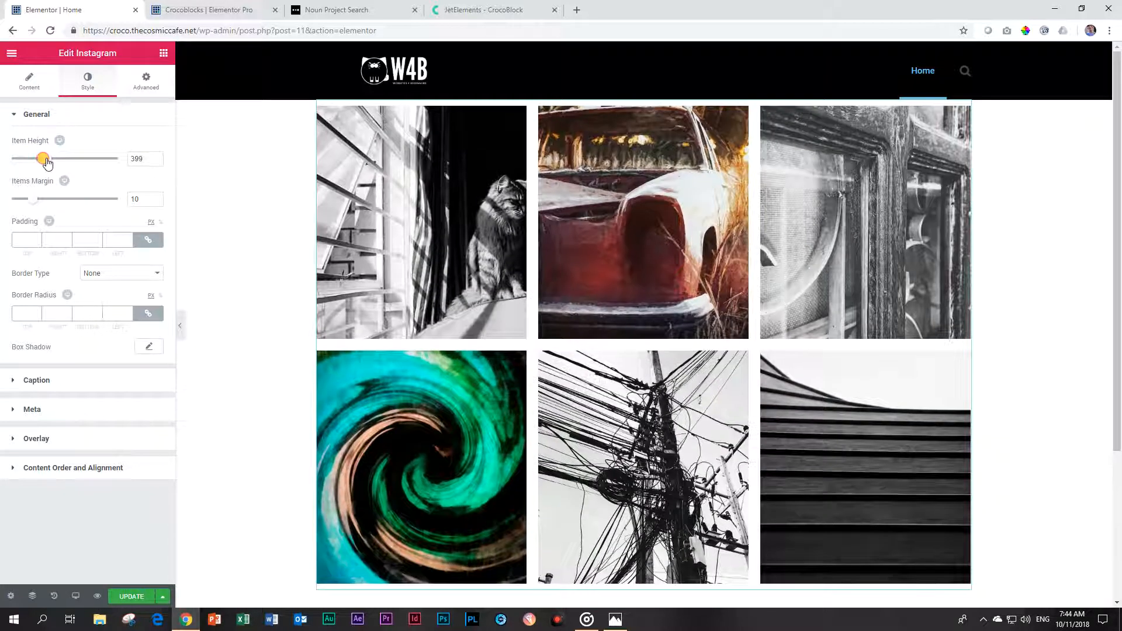
pyautogui.moveTo(44, 157); pyautogui.dragTo(18, 158)
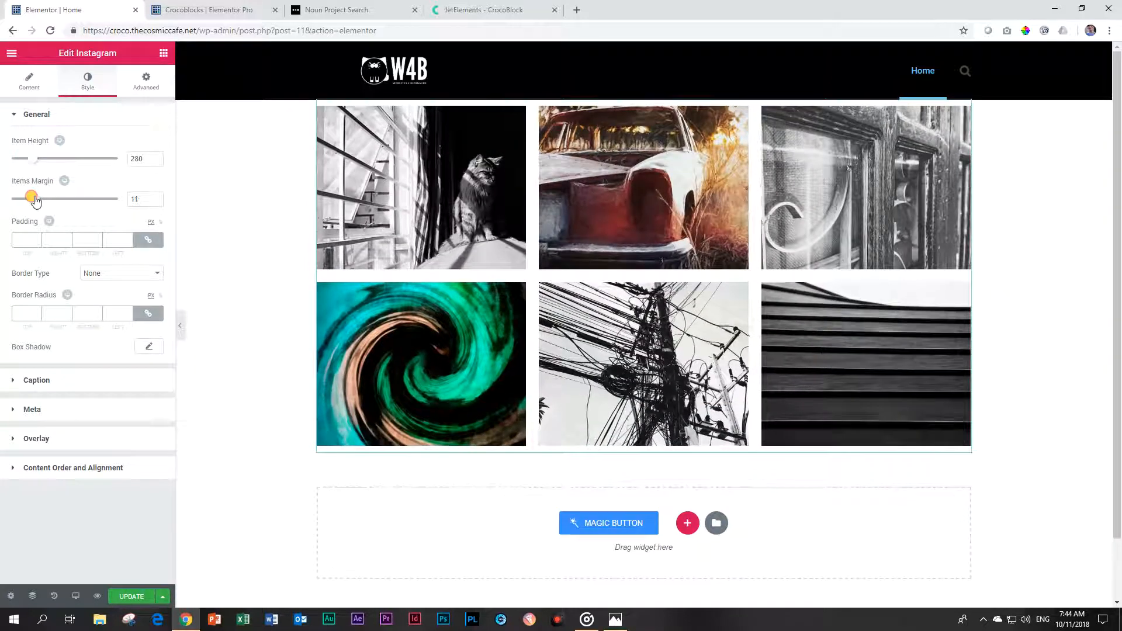
pyautogui.moveTo(28, 199); pyautogui.dragTo(42, 198)
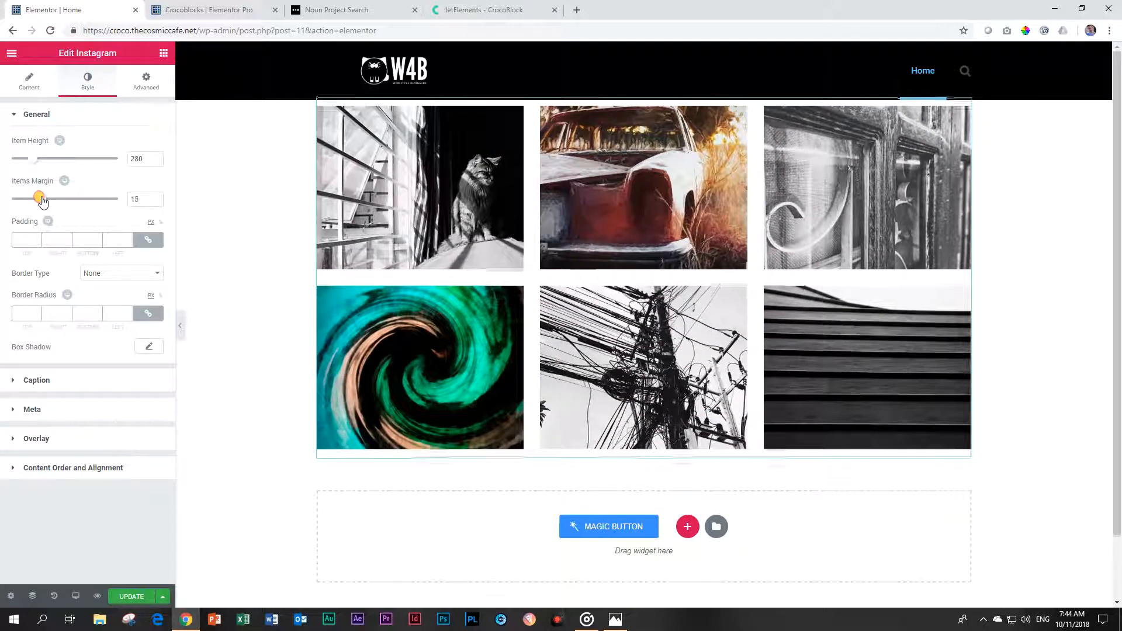
pyautogui.moveTo(42, 199); pyautogui.dragTo(20, 199)
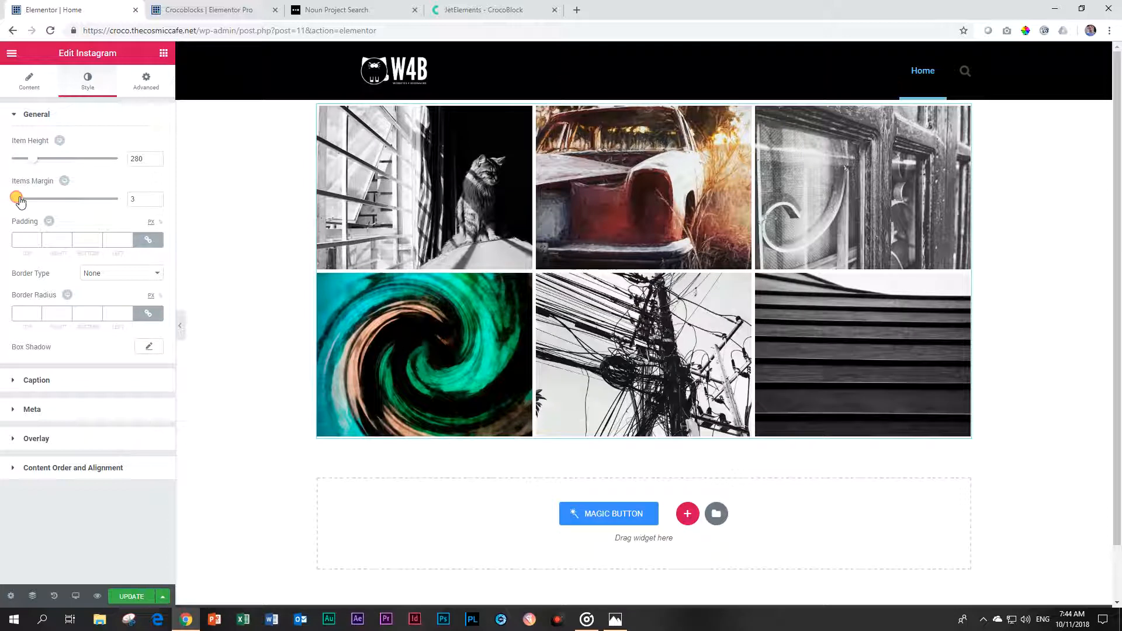
pyautogui.moveTo(20, 199); pyautogui.dragTo(34, 198)
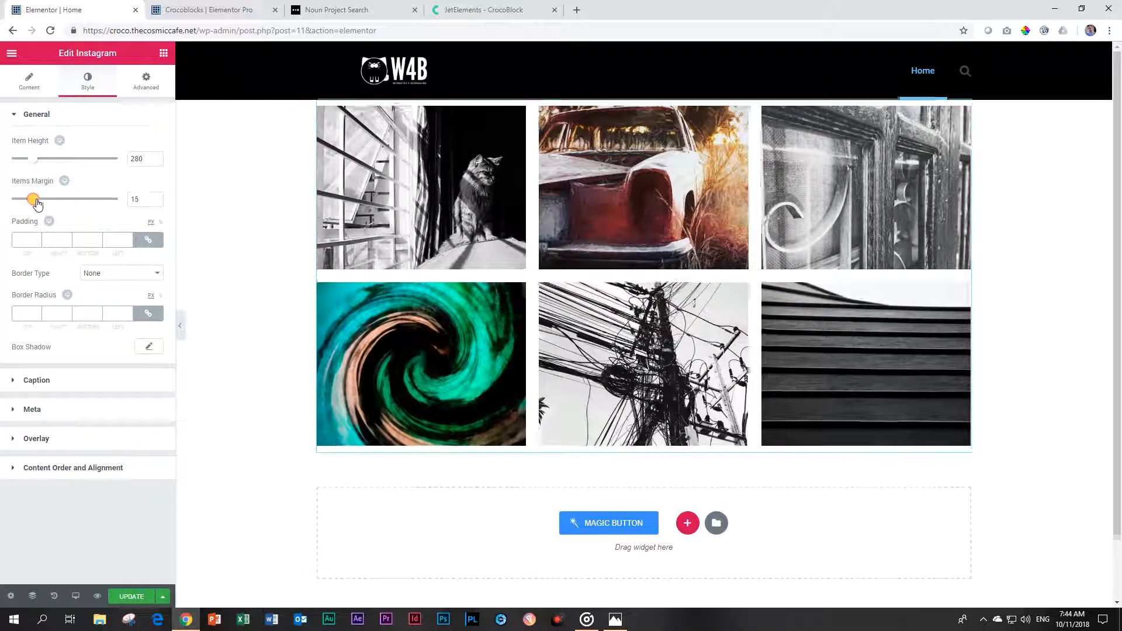
pyautogui.moveTo(33, 198); pyautogui.dragTo(21, 198)
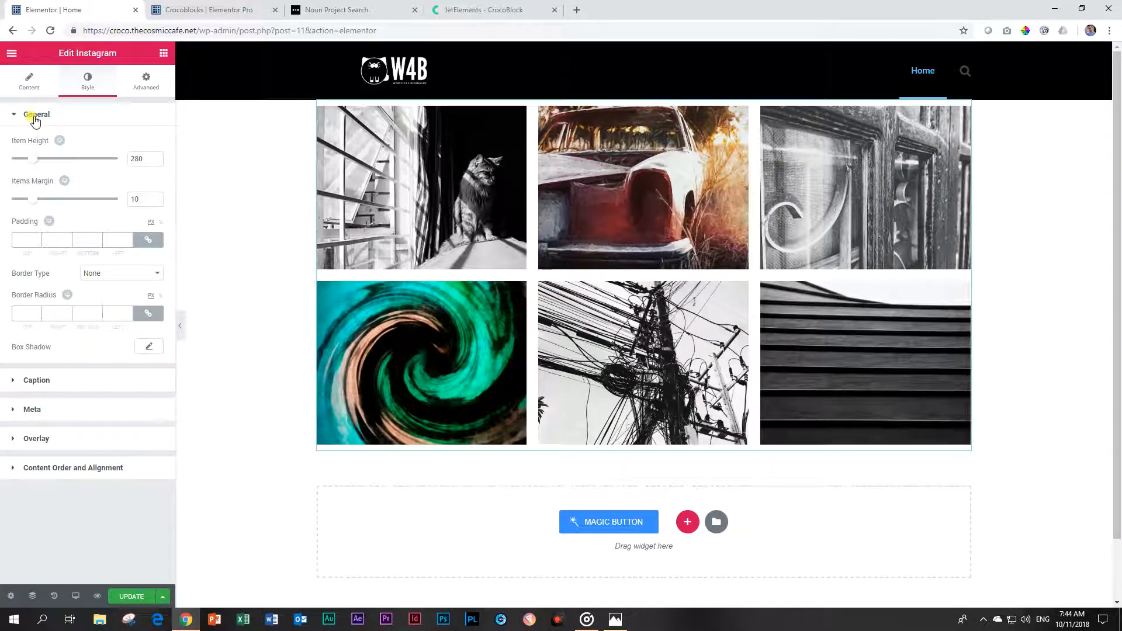
pyautogui.click(35, 114)
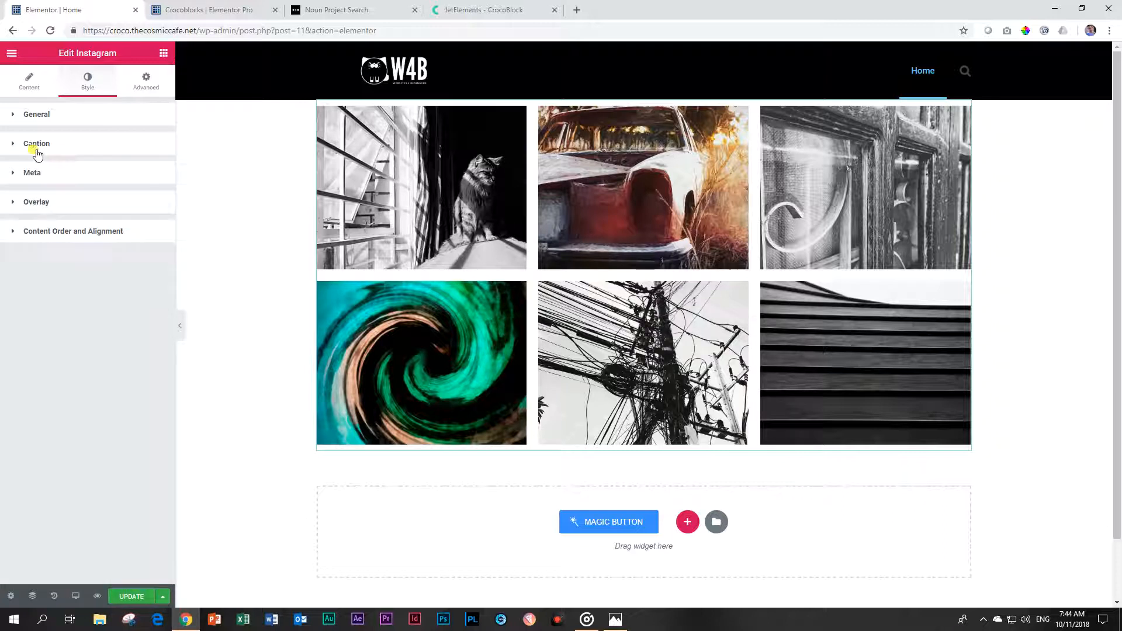
pyautogui.click(36, 143)
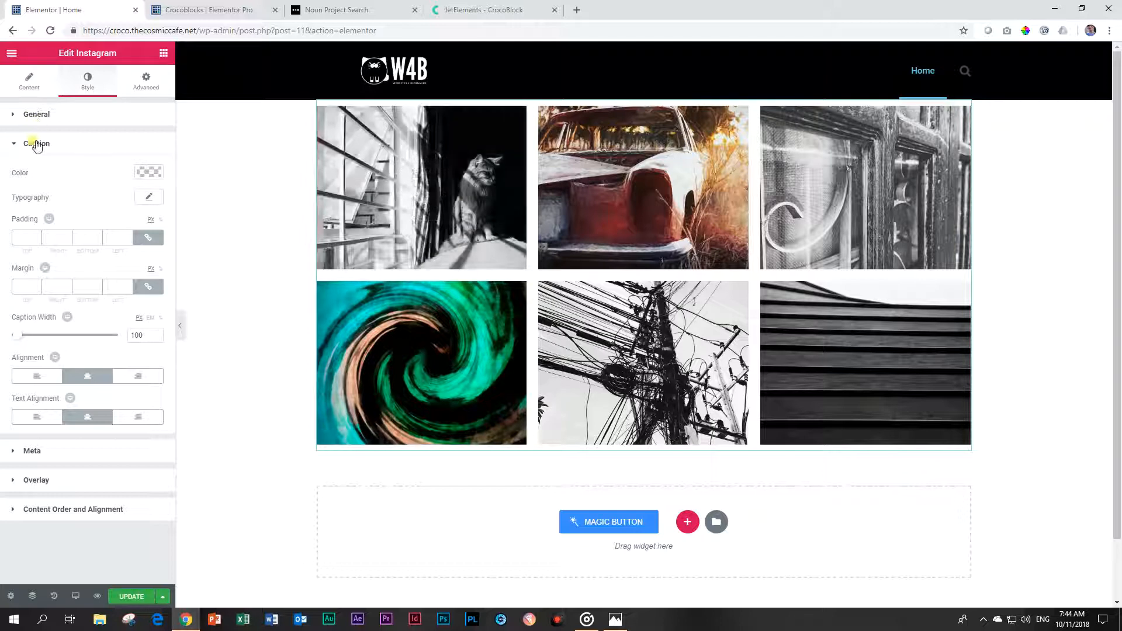
pyautogui.click(36, 143)
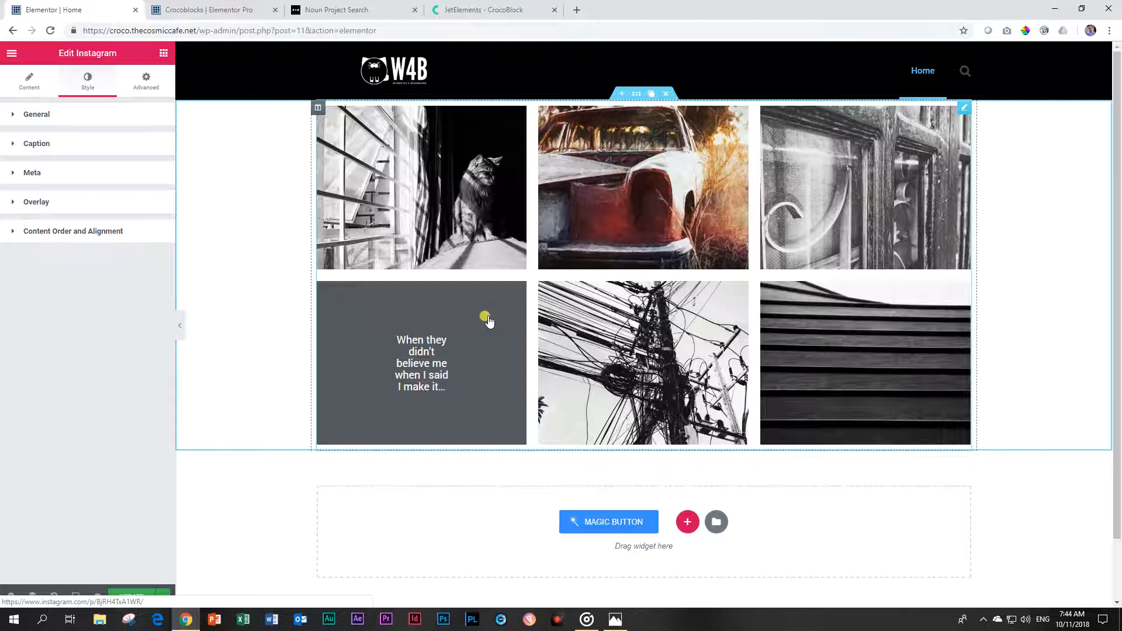
# Try the feed as a list, then settle on masonry layout with 3 columns
pyautogui.click(28, 81)
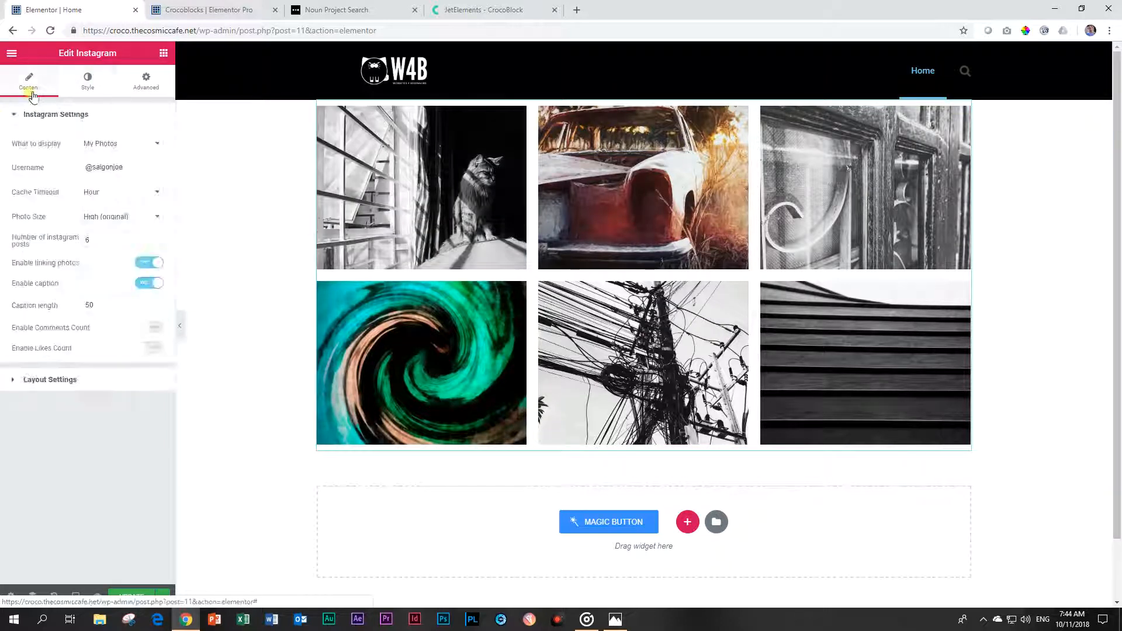
pyautogui.click(120, 172)
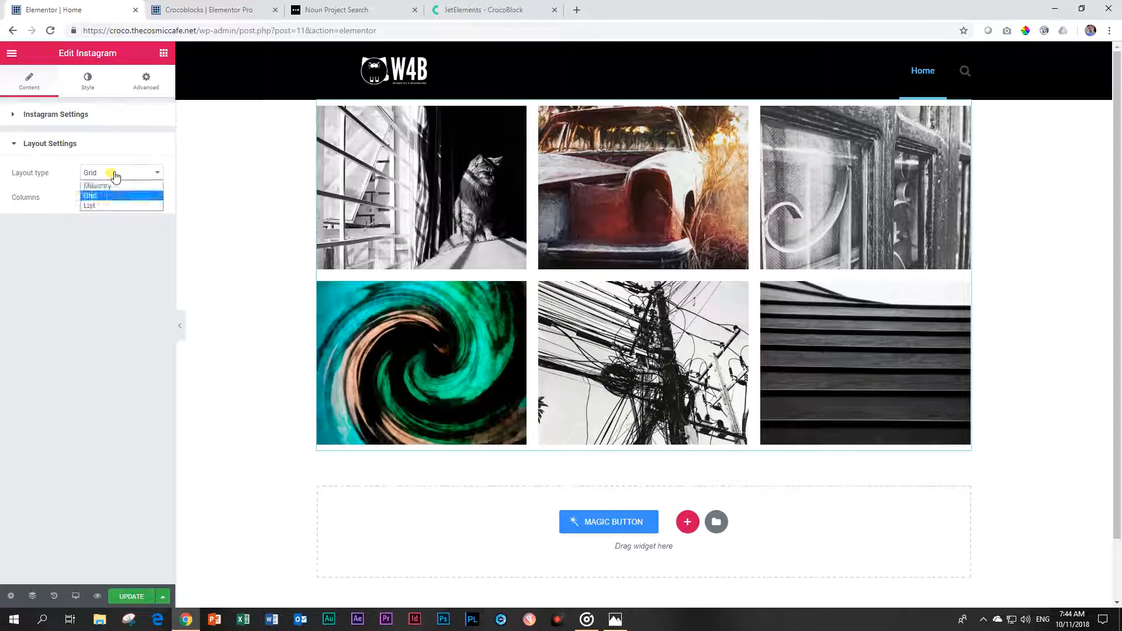
pyautogui.click(97, 185)
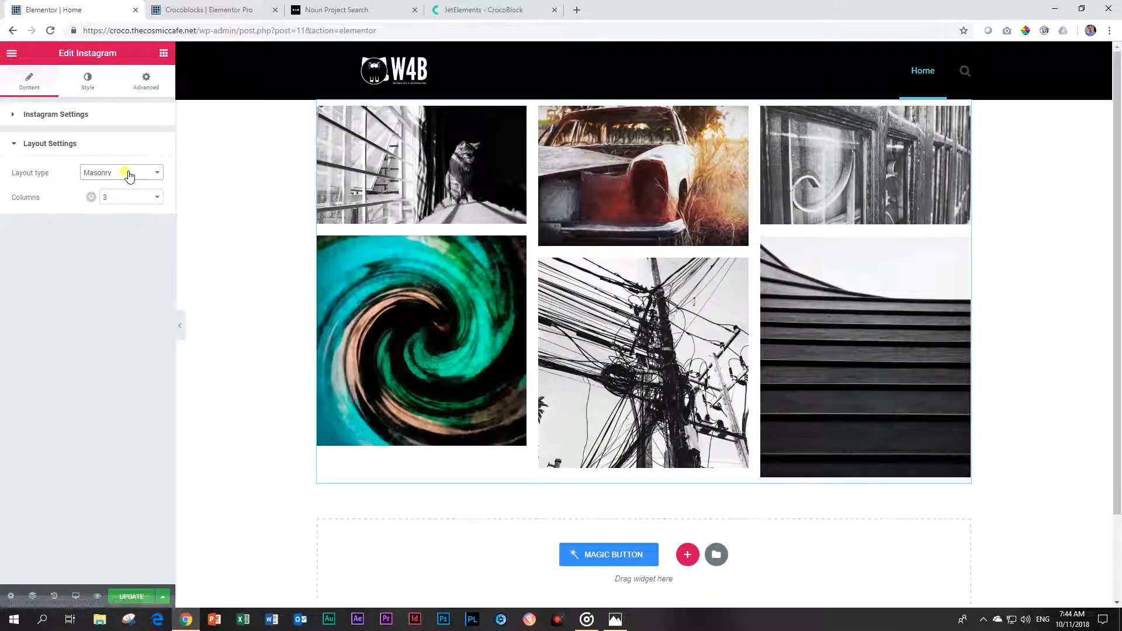
pyautogui.click(120, 173)
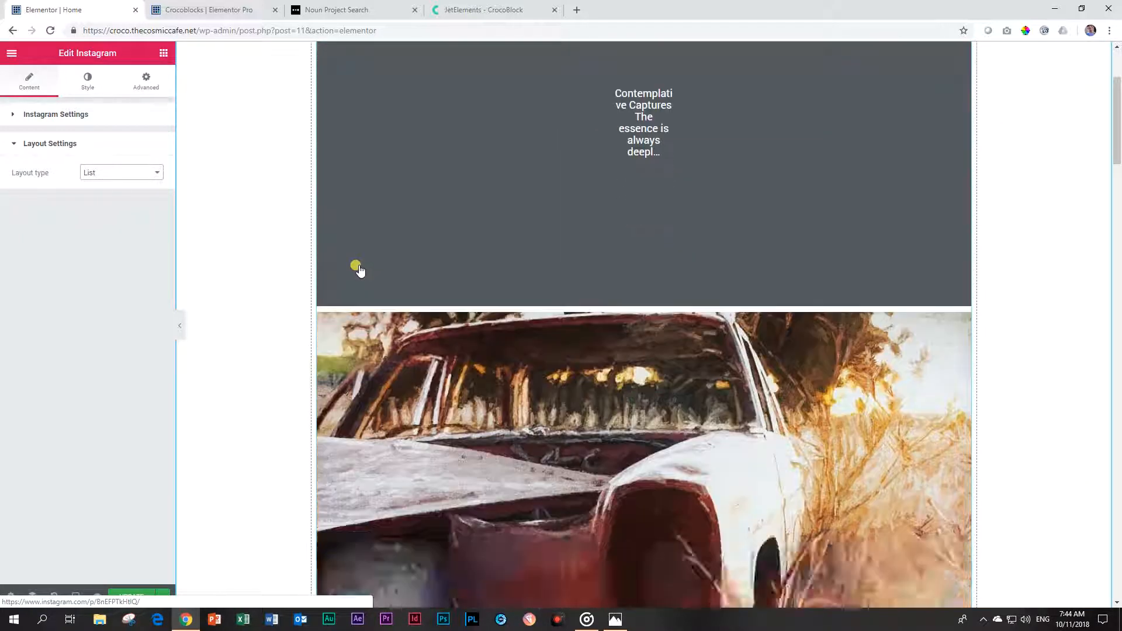
pyautogui.scroll(-3)
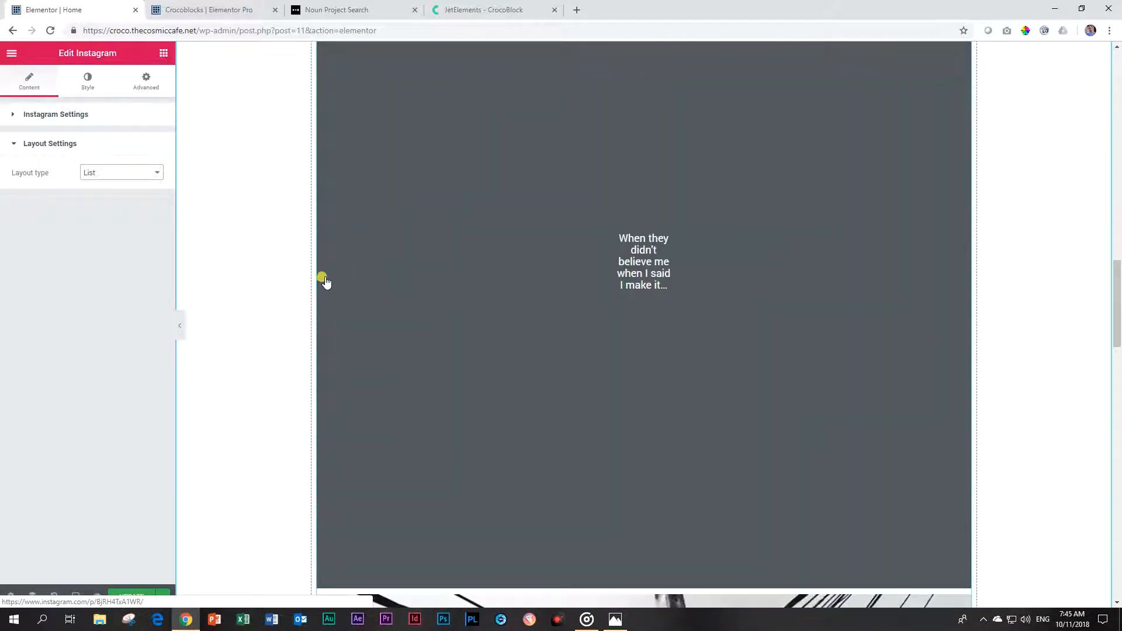
pyautogui.click(120, 173)
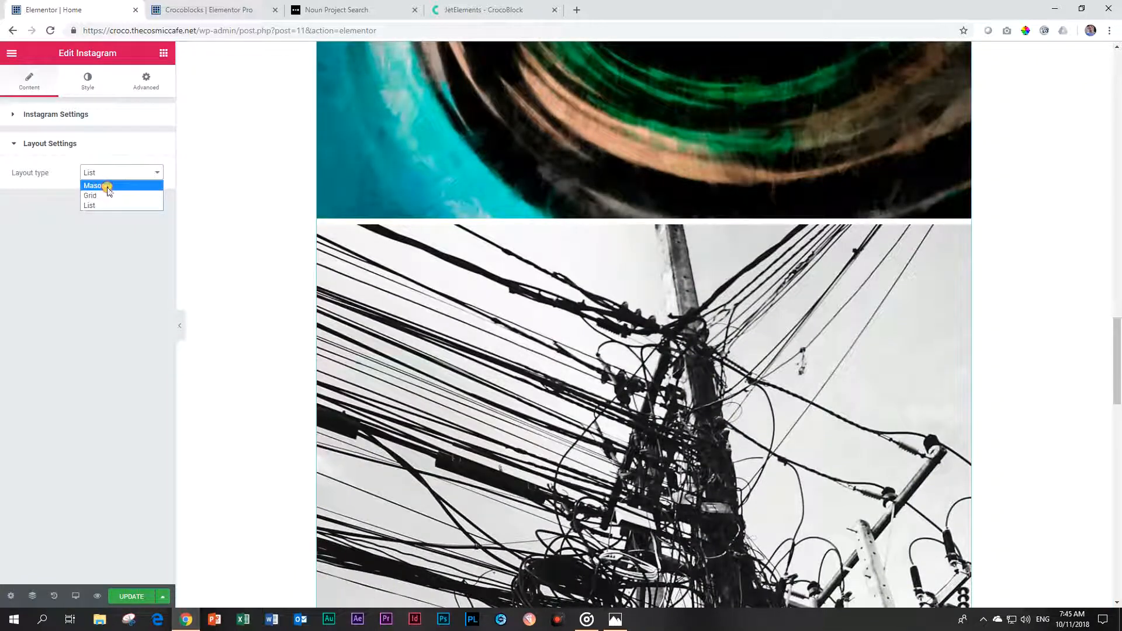
pyautogui.click(94, 186)
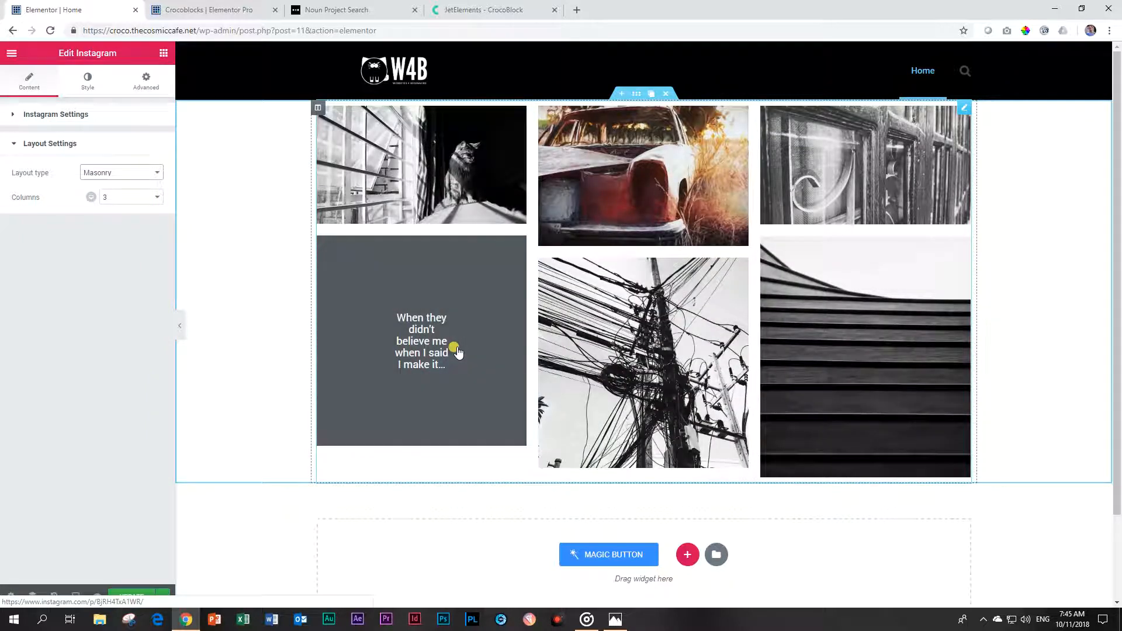
pyautogui.moveTo(322, 302)
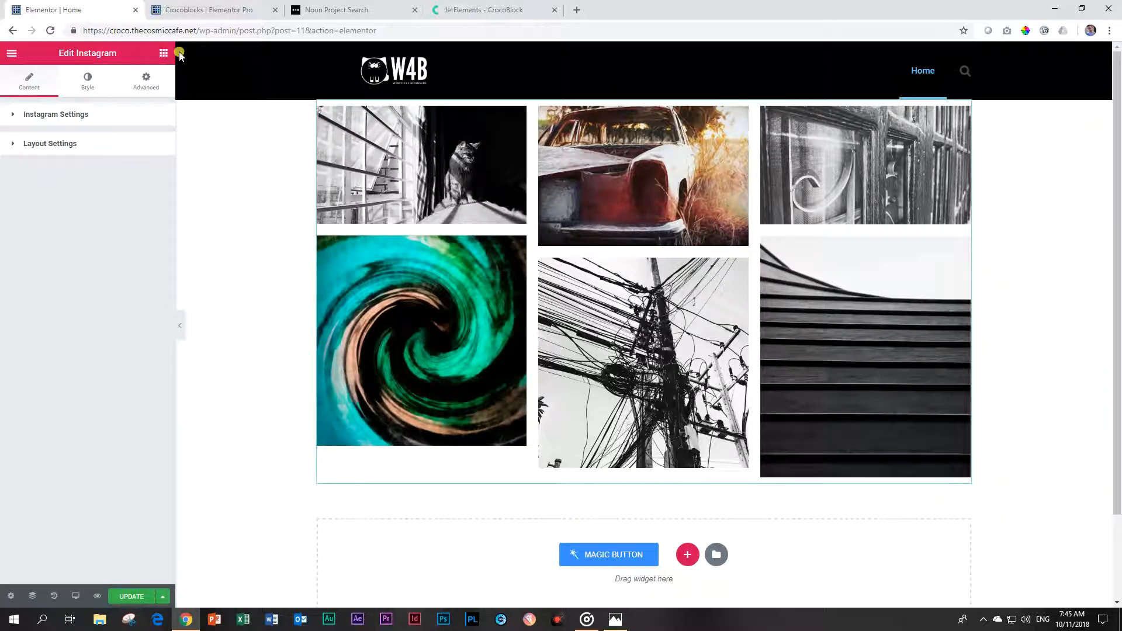
# Drag an Inline SVG widget from the widgets panel into the left column above the feed
pyautogui.click(164, 52)
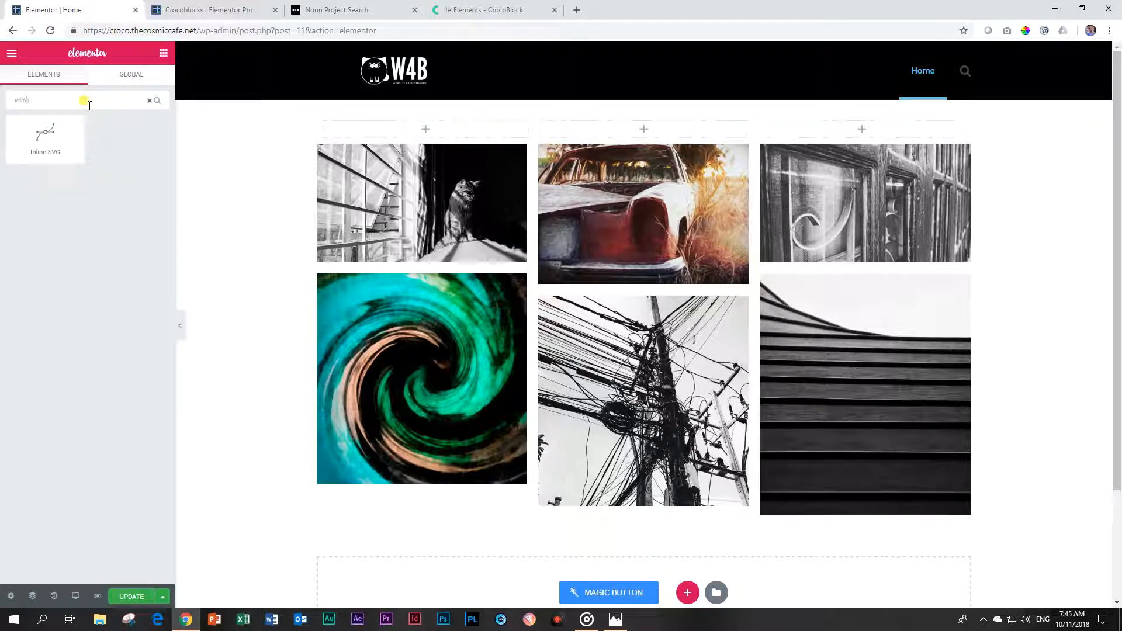
pyautogui.moveTo(45, 135); pyautogui.dragTo(409, 129)
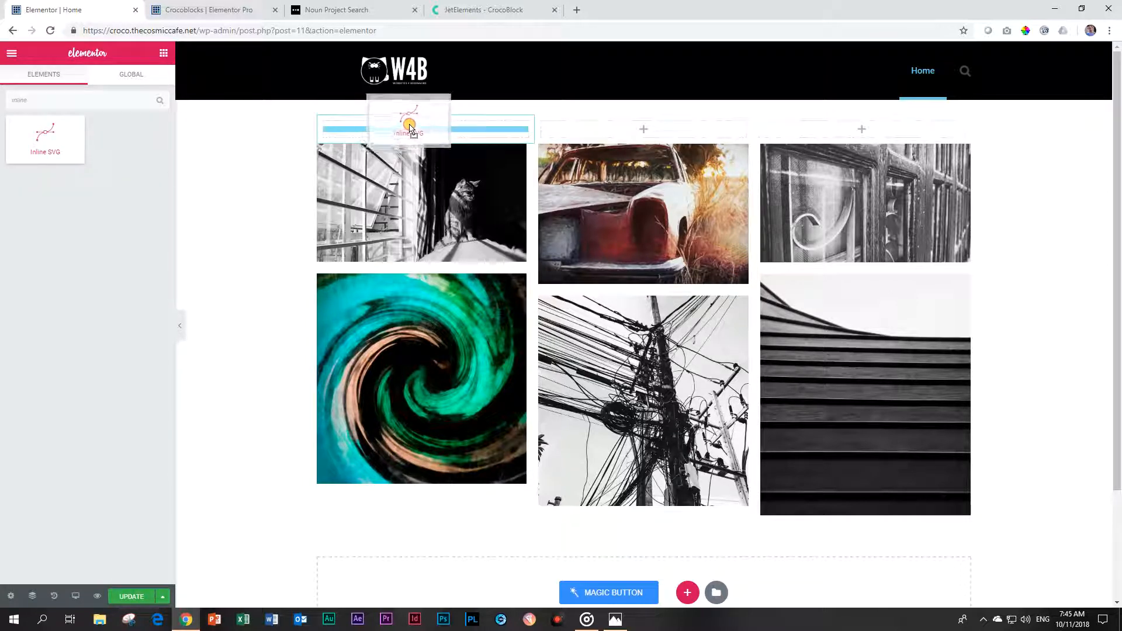
pyautogui.moveTo(46, 136); pyautogui.dragTo(409, 129)
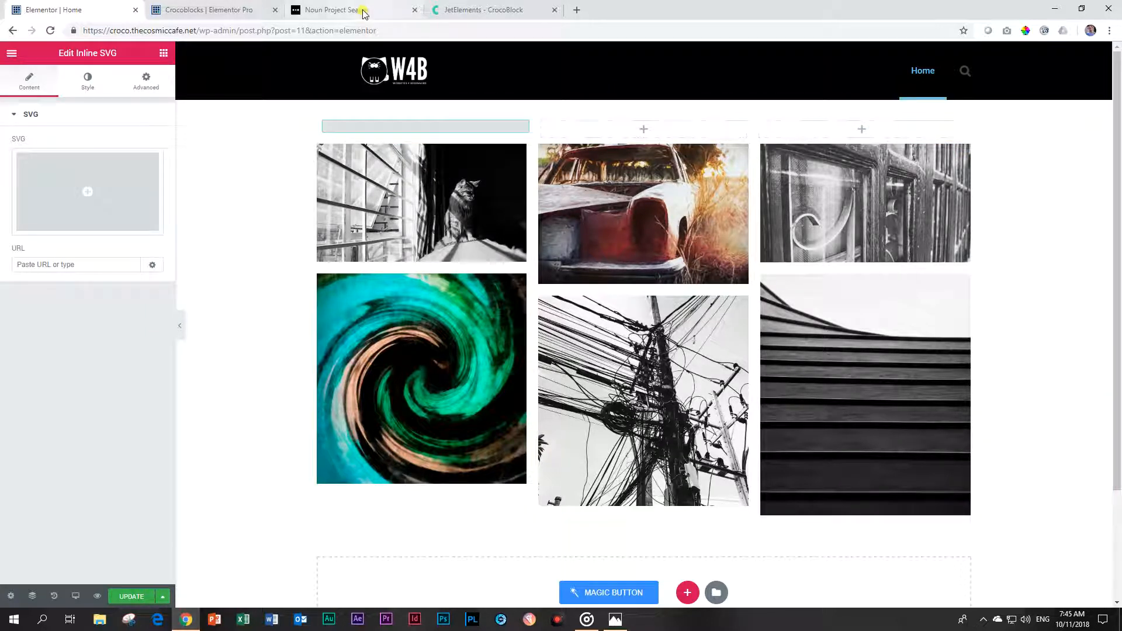
# Browse the Noun Project instagram results to the square Instagram camera icon
pyautogui.click(336, 10)
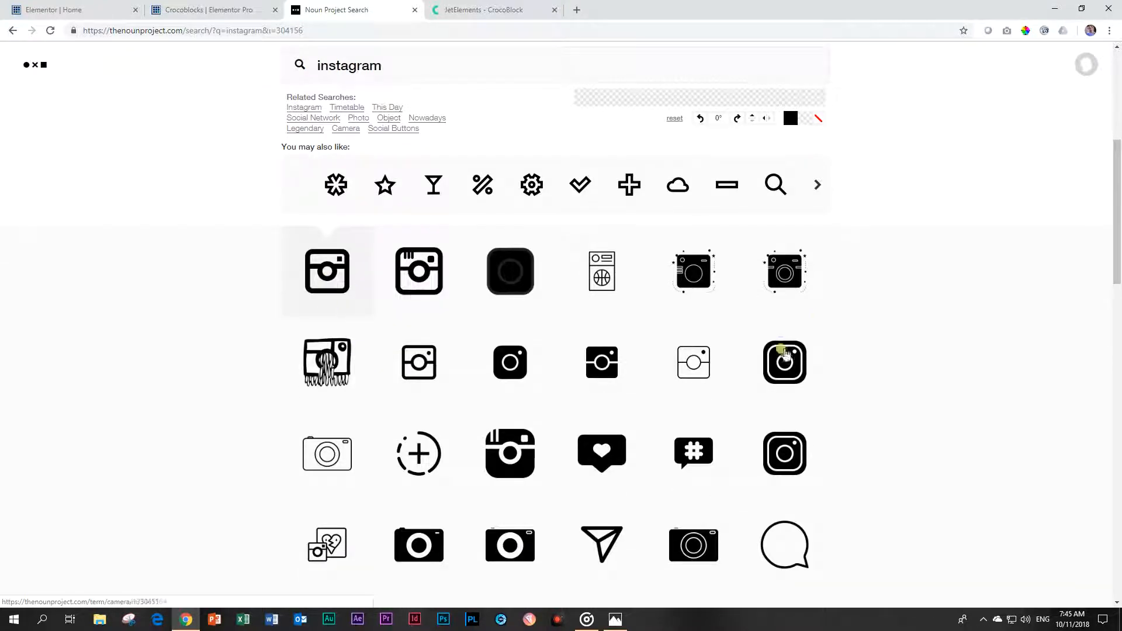
pyautogui.scroll(-3)
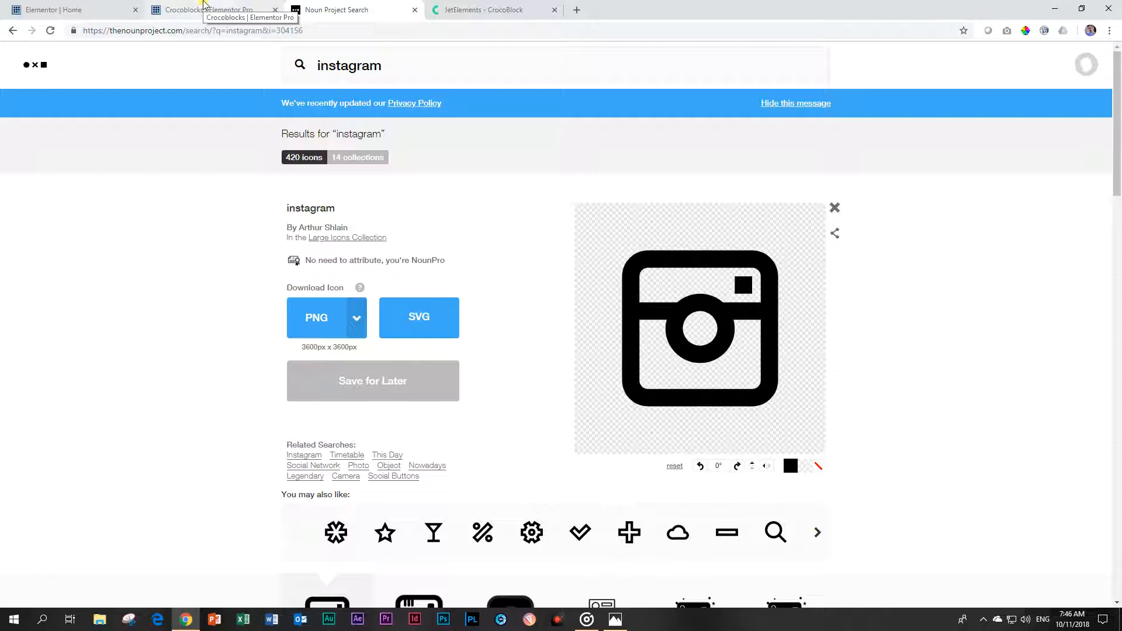
# Insert the uploaded noun_instagram SVG from the Media Library into the widget
pyautogui.click(72, 9)
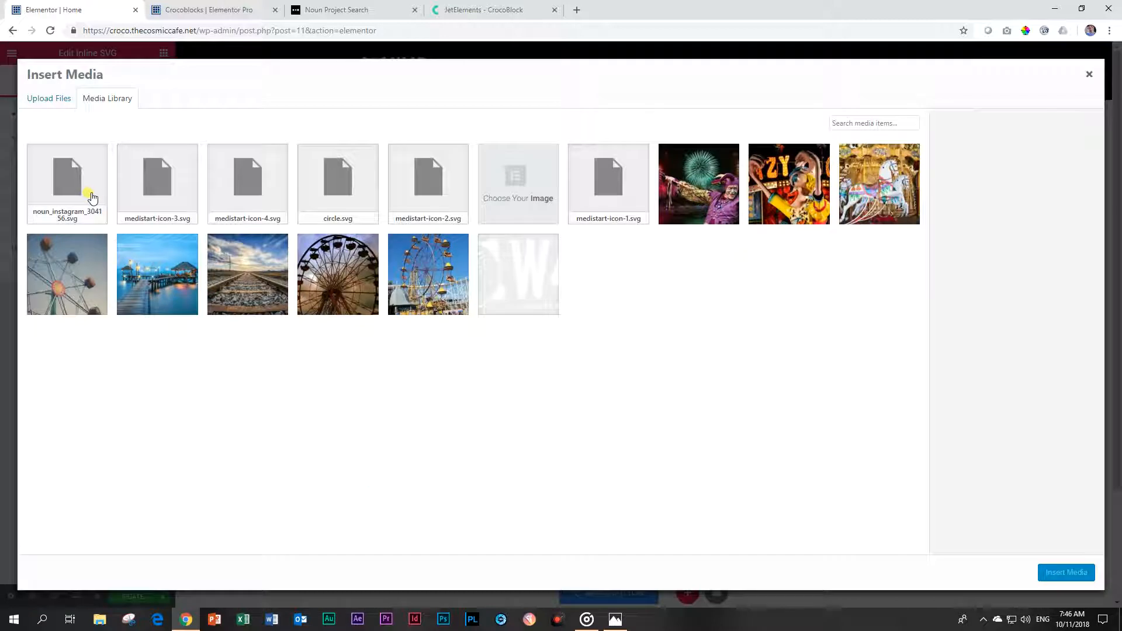
pyautogui.click(67, 183)
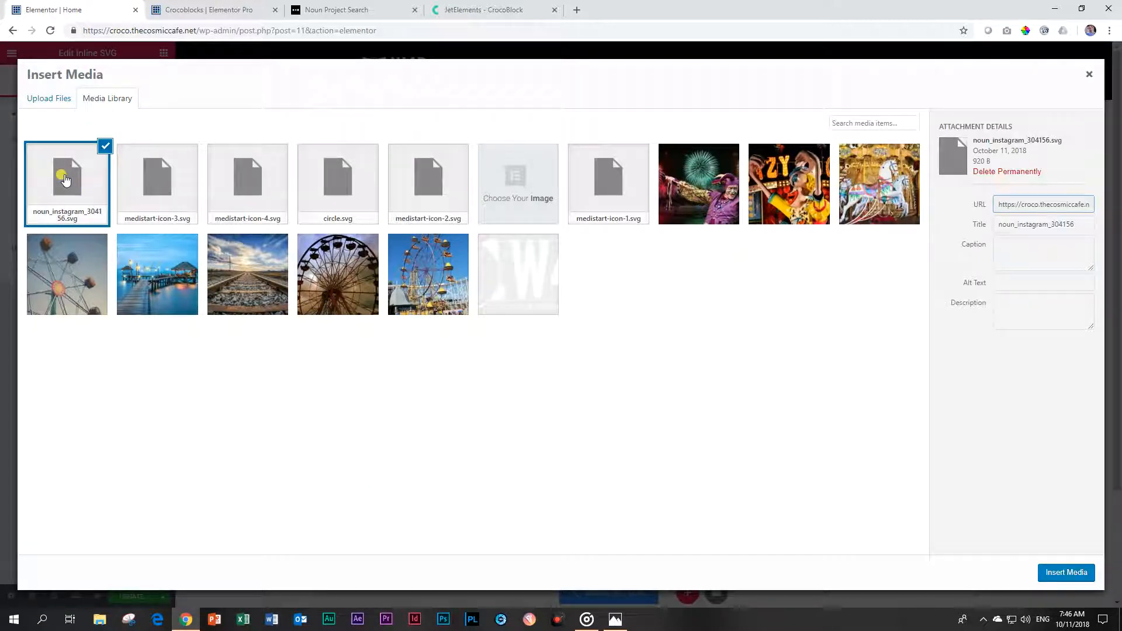
pyautogui.moveTo(1008, 528)
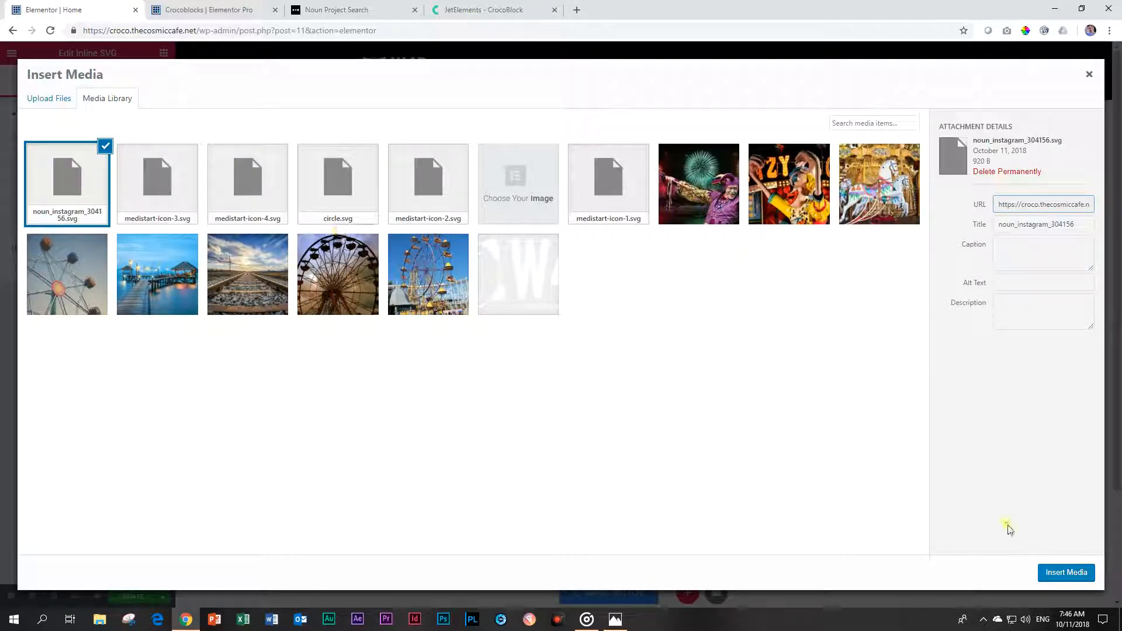
pyautogui.click(1065, 572)
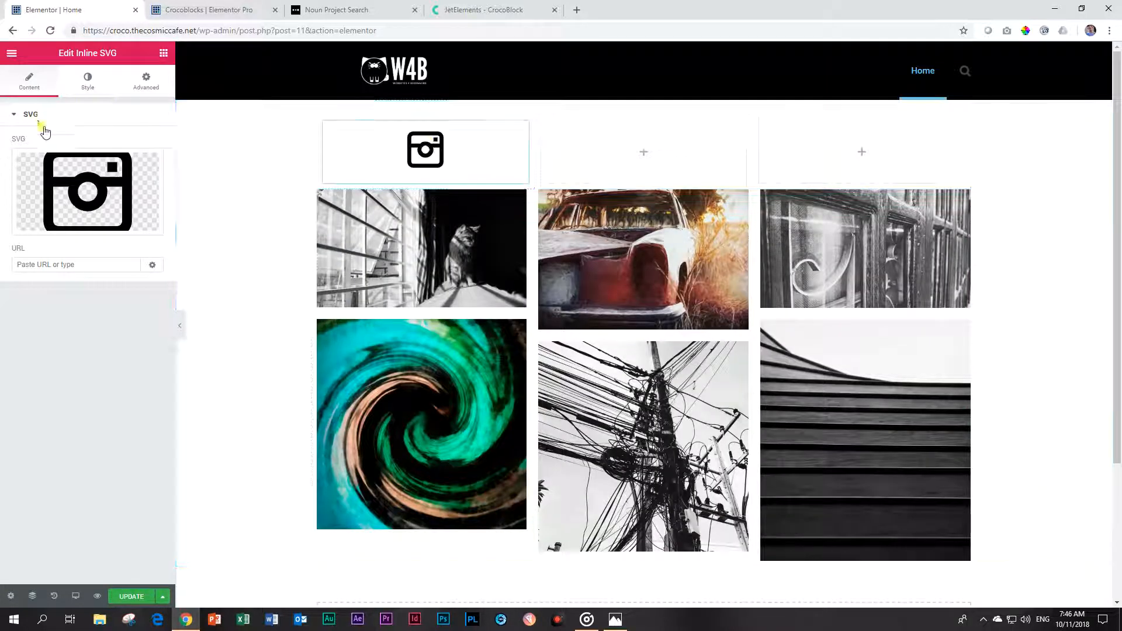
# Enable a custom width for the icon and set it to 210
pyautogui.click(87, 81)
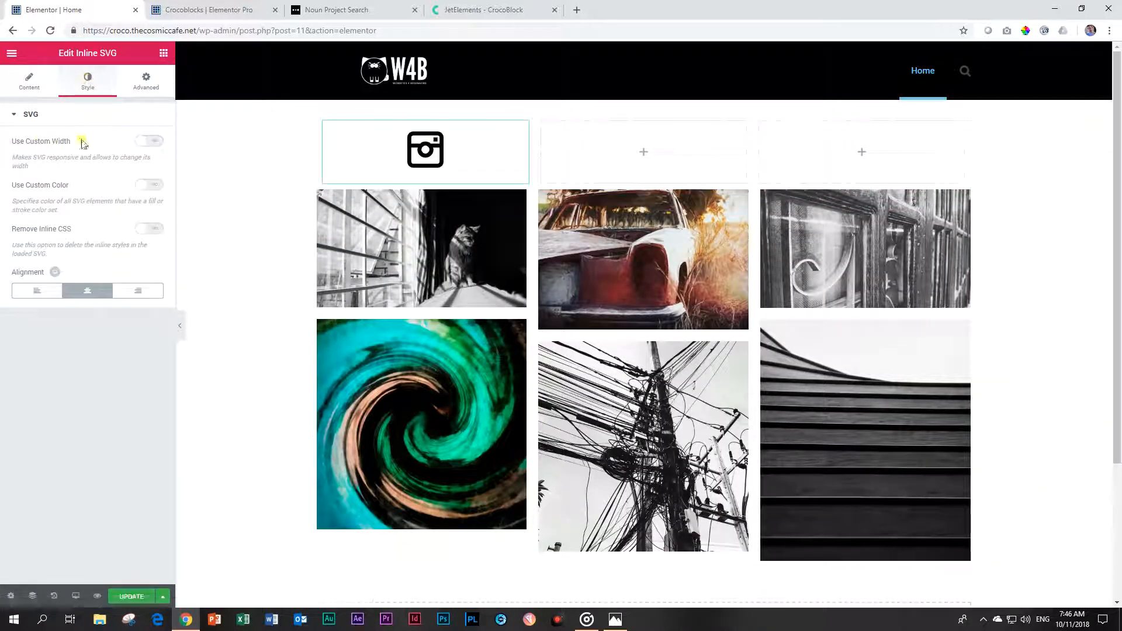
pyautogui.click(148, 142)
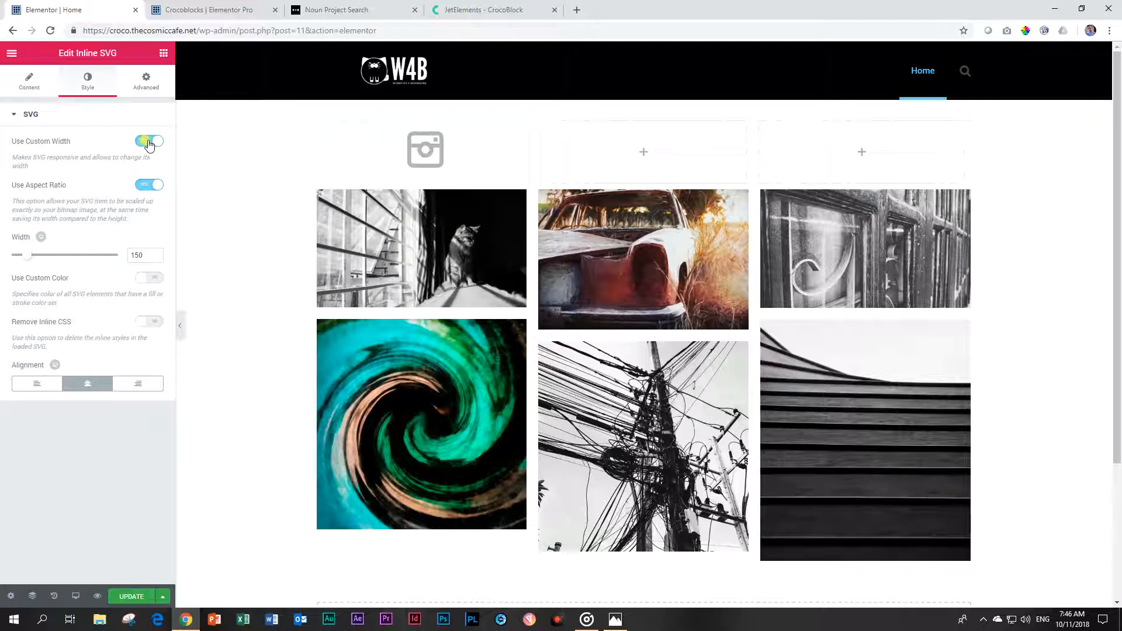
pyautogui.click(149, 142)
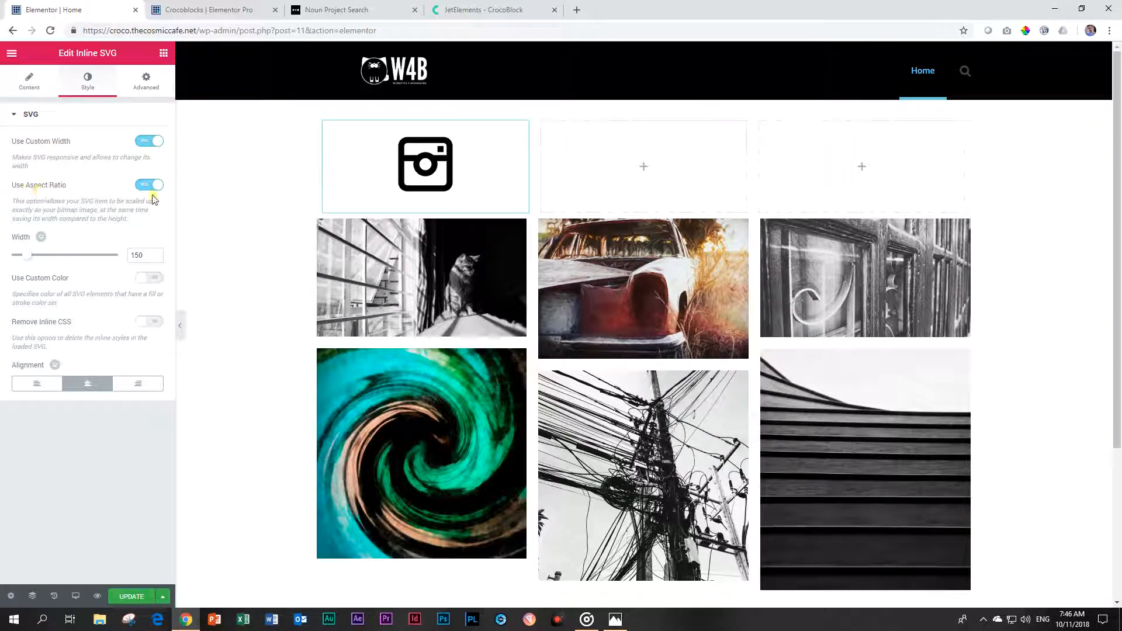
pyautogui.moveTo(20, 255); pyautogui.dragTo(27, 255)
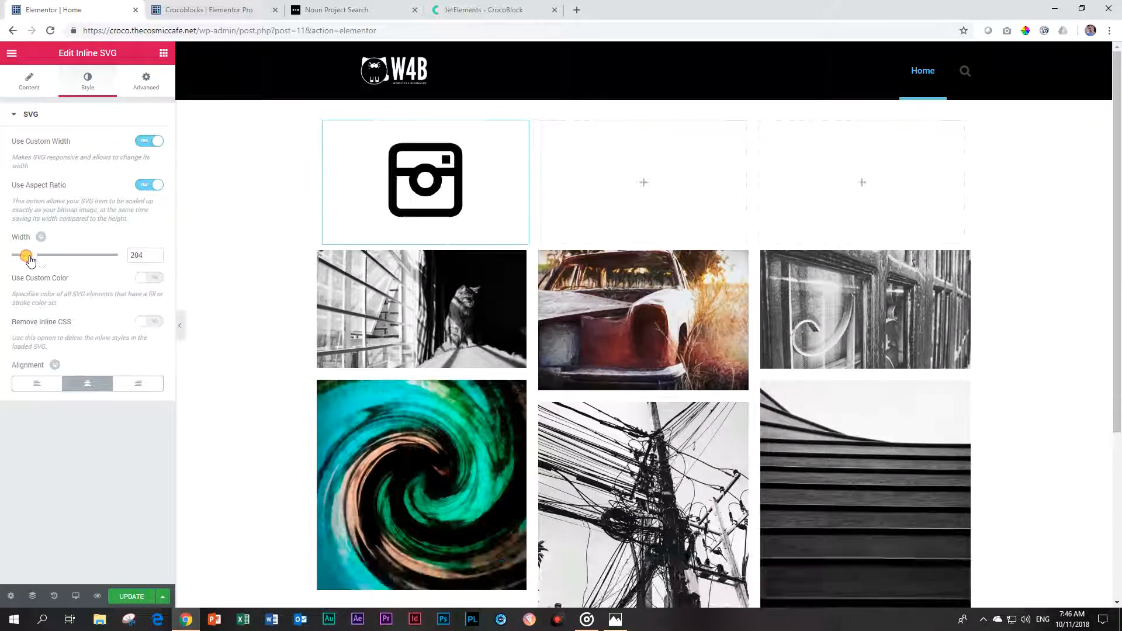
pyautogui.moveTo(24, 255); pyautogui.dragTo(34, 254)
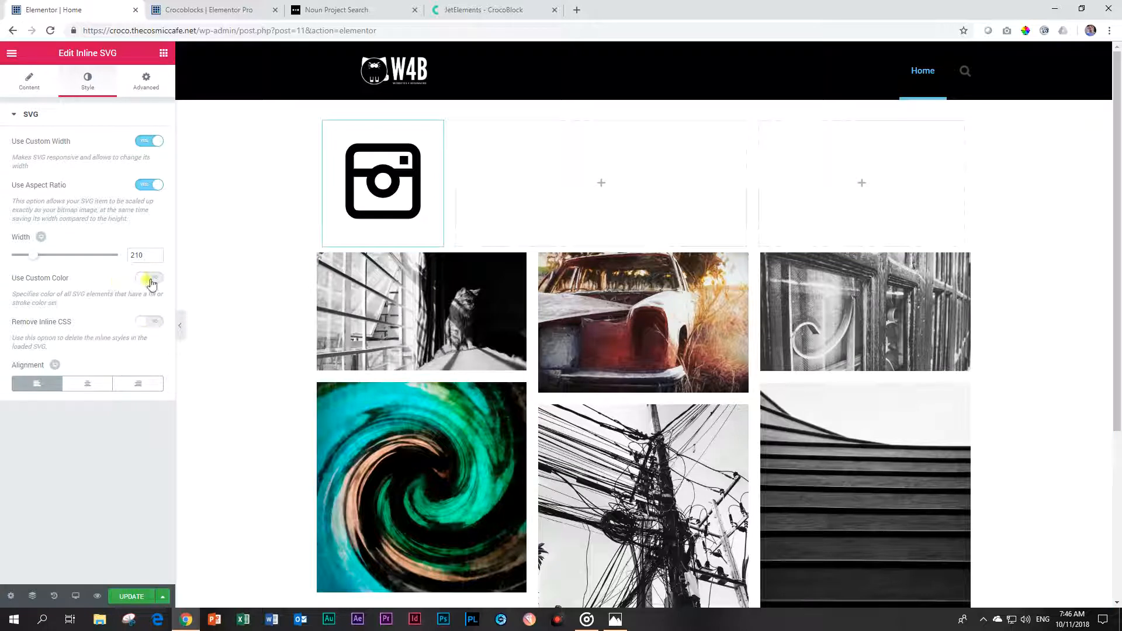
# Enable a custom colour so the Instagram icon shows in red
pyautogui.click(148, 278)
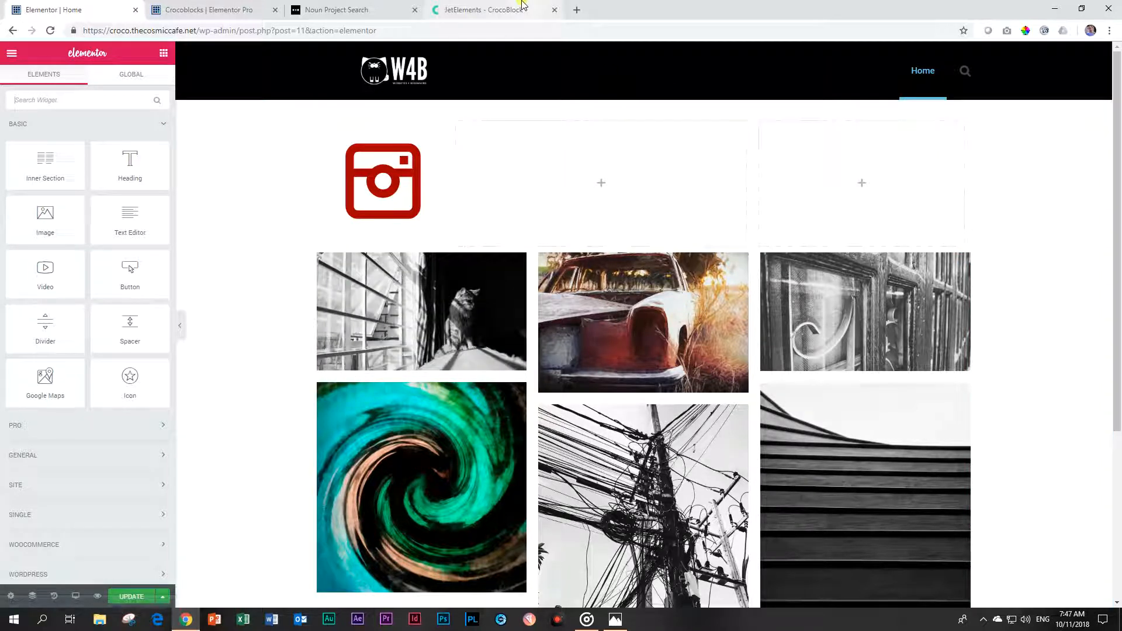
# Scroll through the JetElements plugin page's grid of 40+ widgets
pyautogui.click(479, 9)
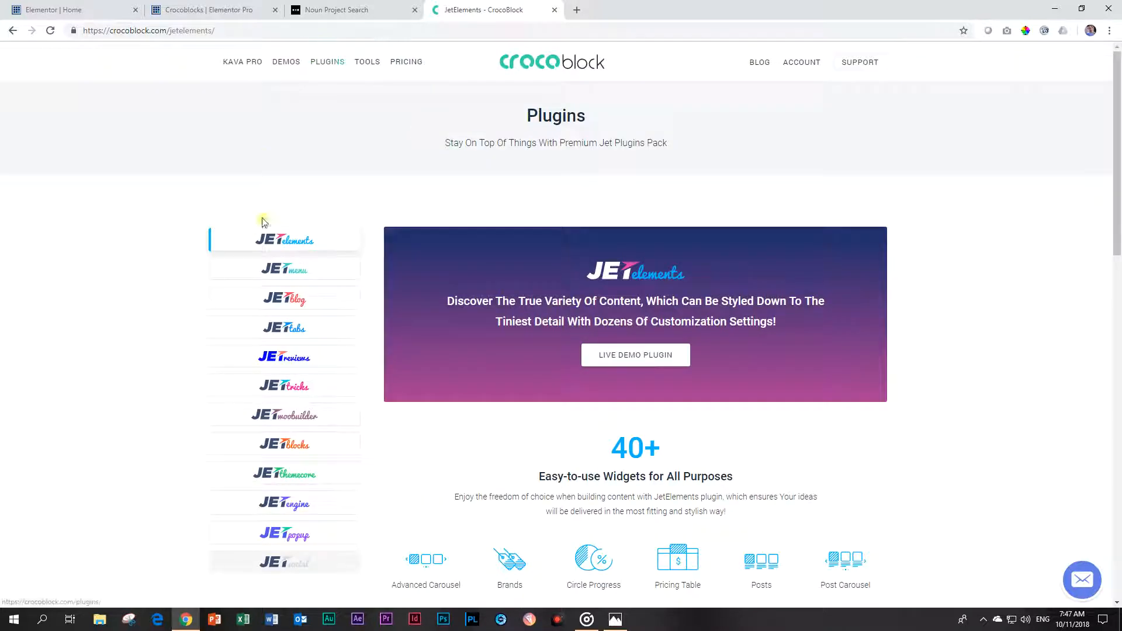
pyautogui.scroll(-3)
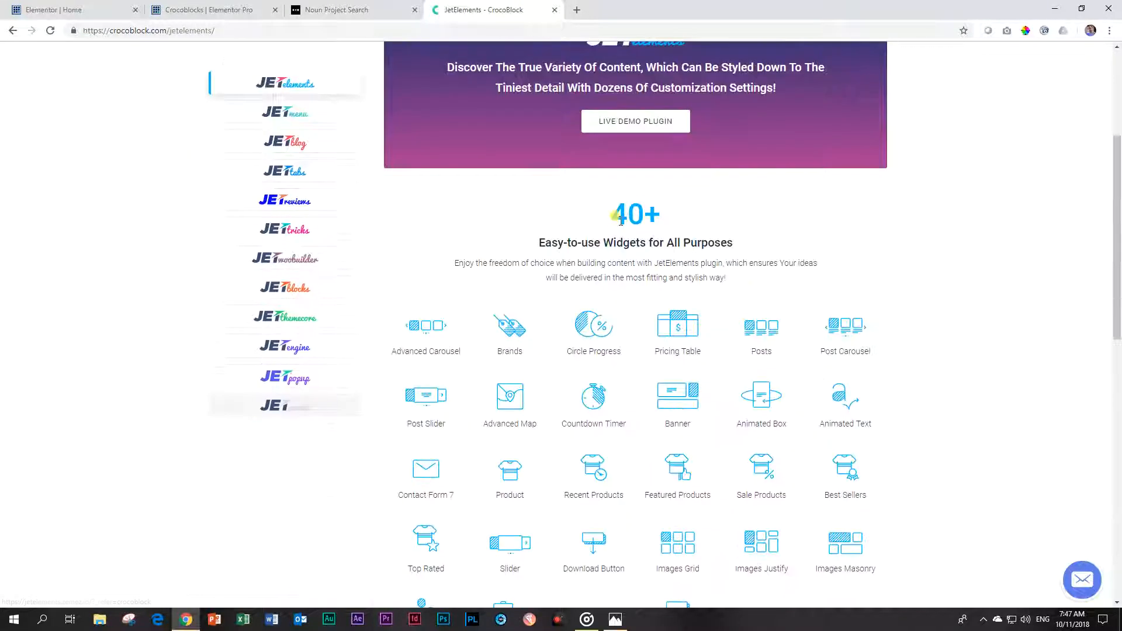
pyautogui.scroll(-3)
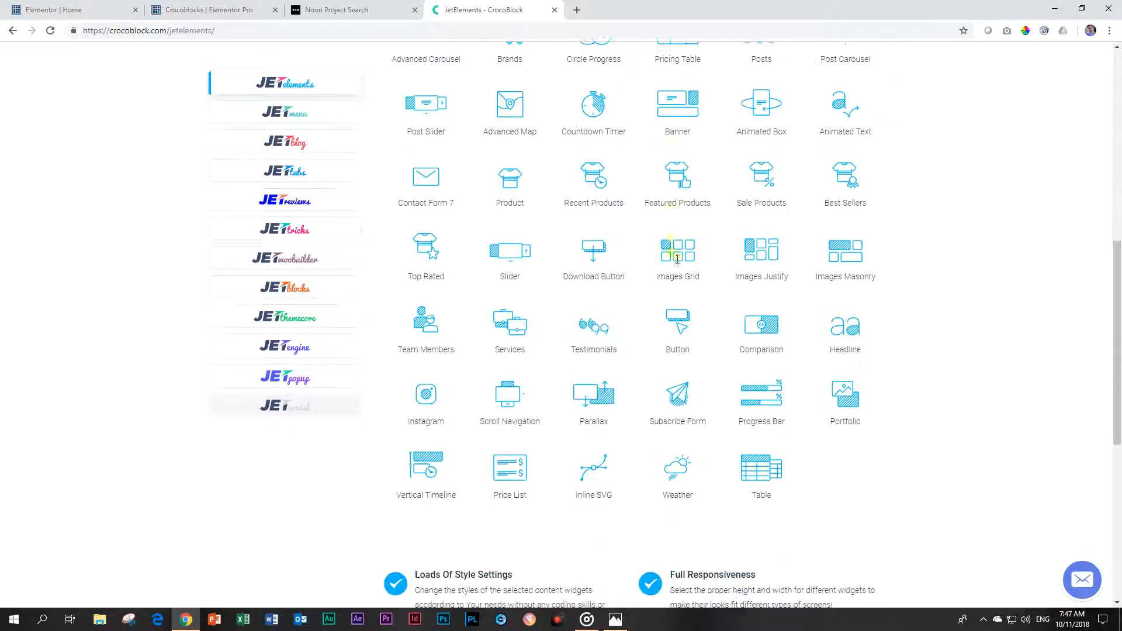
pyautogui.scroll(3)
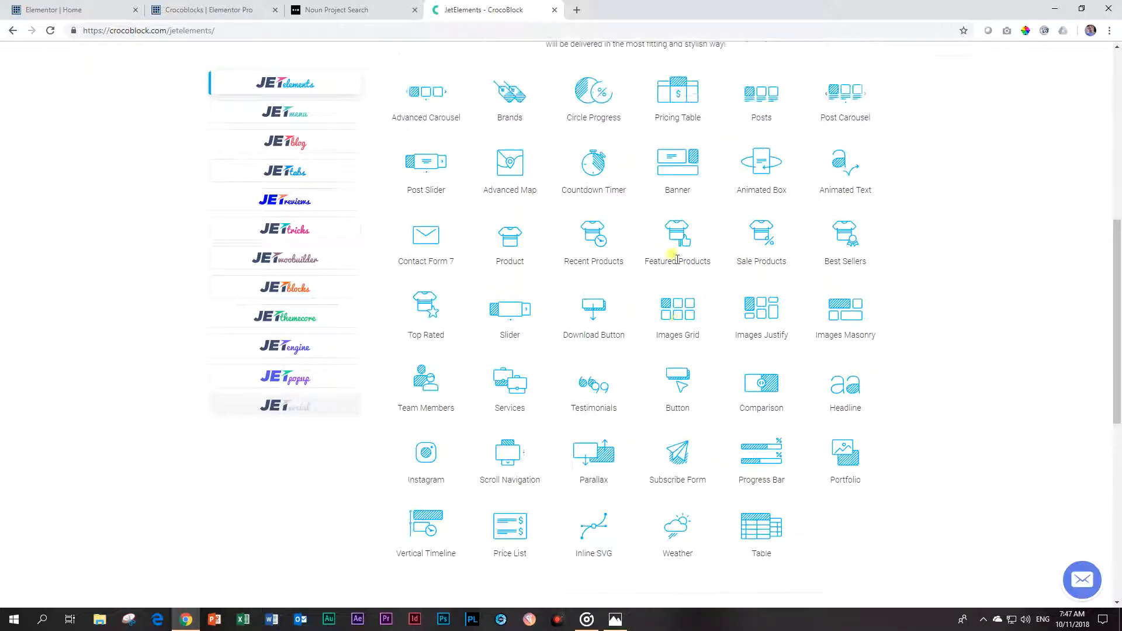
pyautogui.scroll(-3)
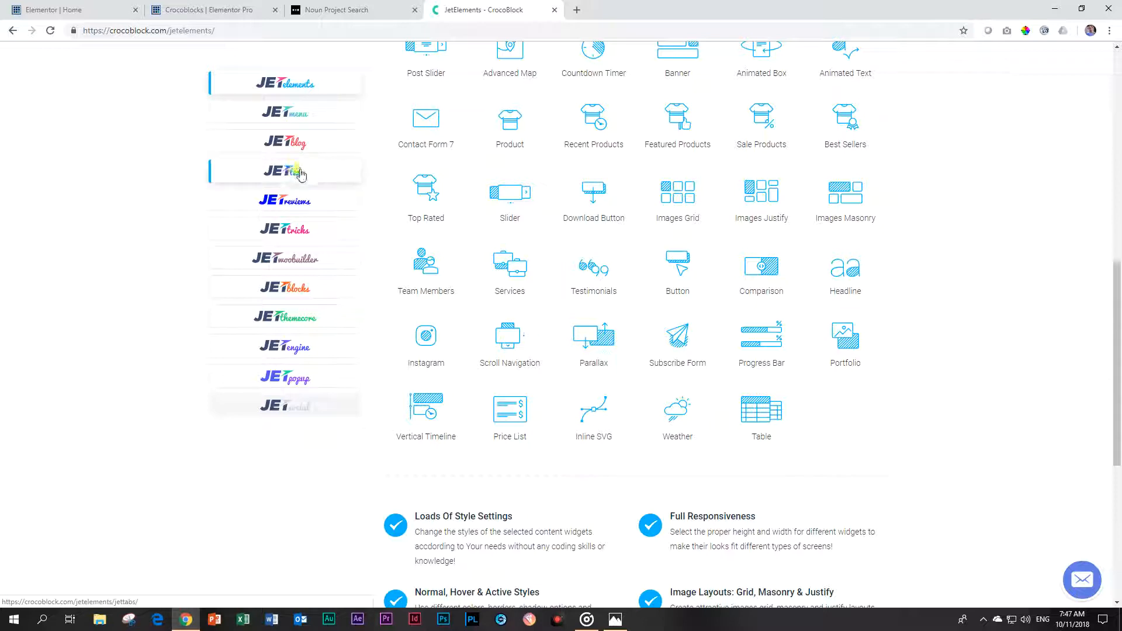
pyautogui.moveTo(310, 231)
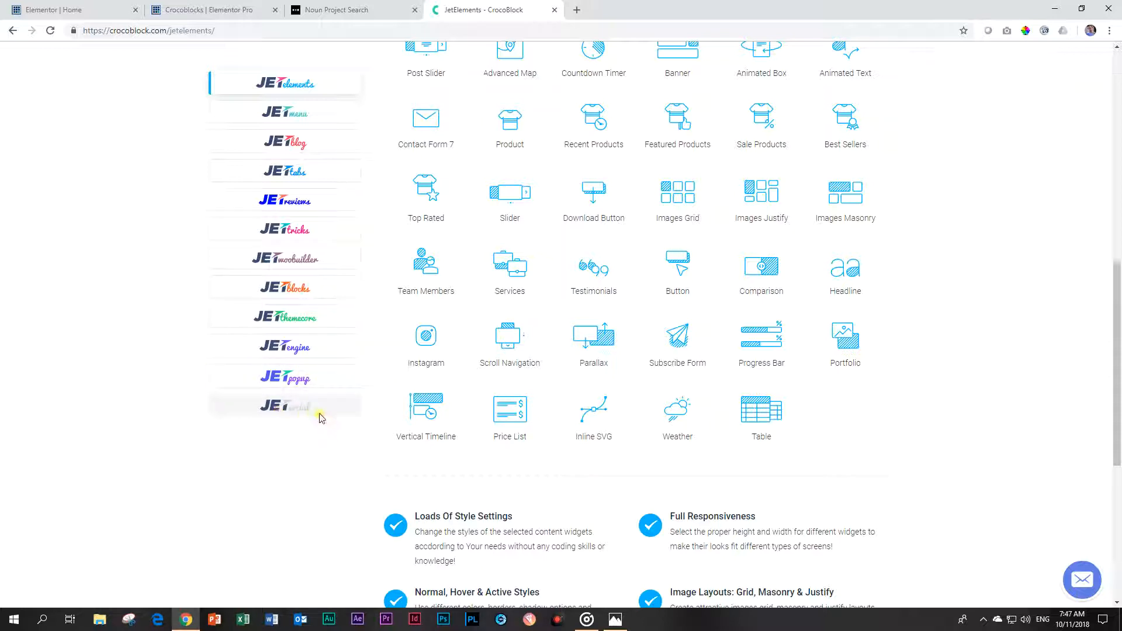
pyautogui.moveTo(312, 418)
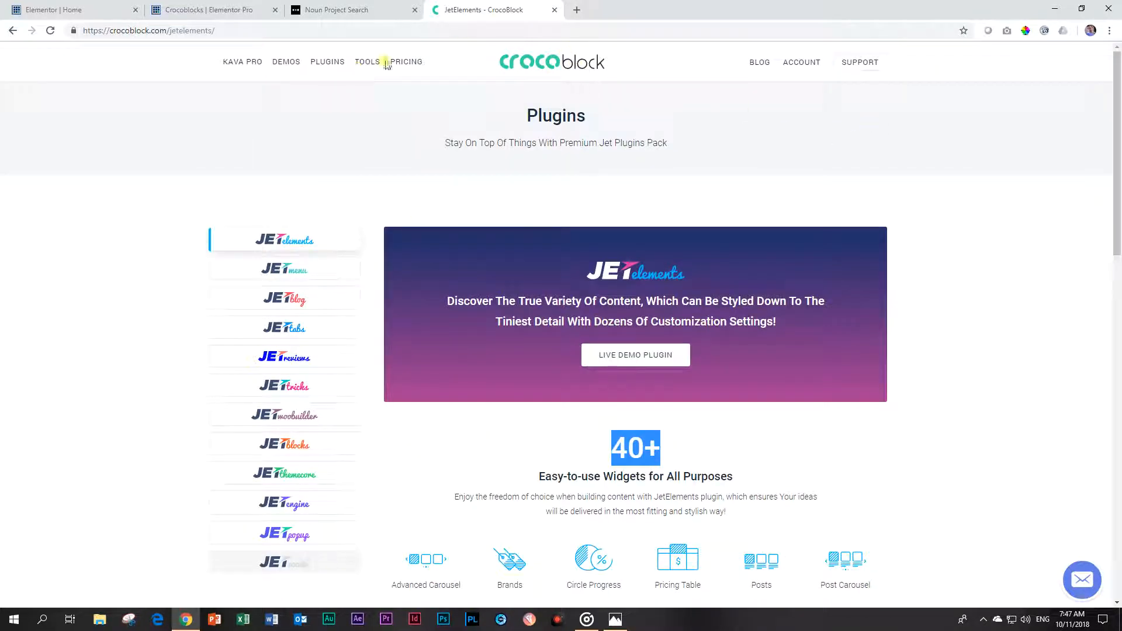
# View CrocoBlock pricing for unlimited websites: $79 annual or $299 lifetime
pyautogui.click(405, 62)
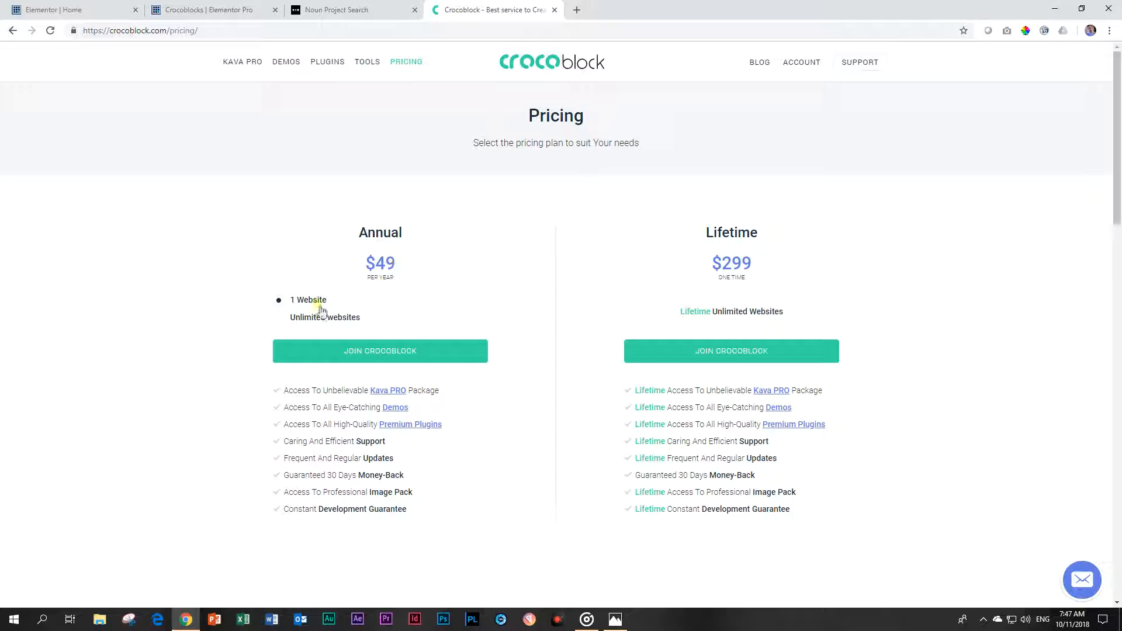
pyautogui.moveTo(243, 327)
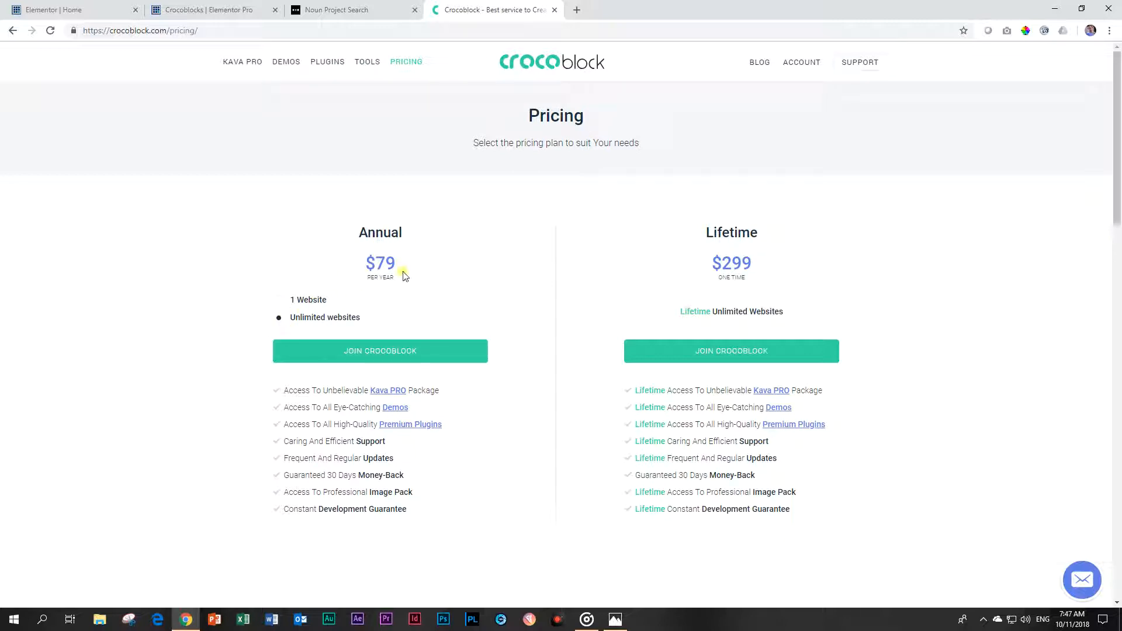
pyautogui.doubleClick(382, 263)
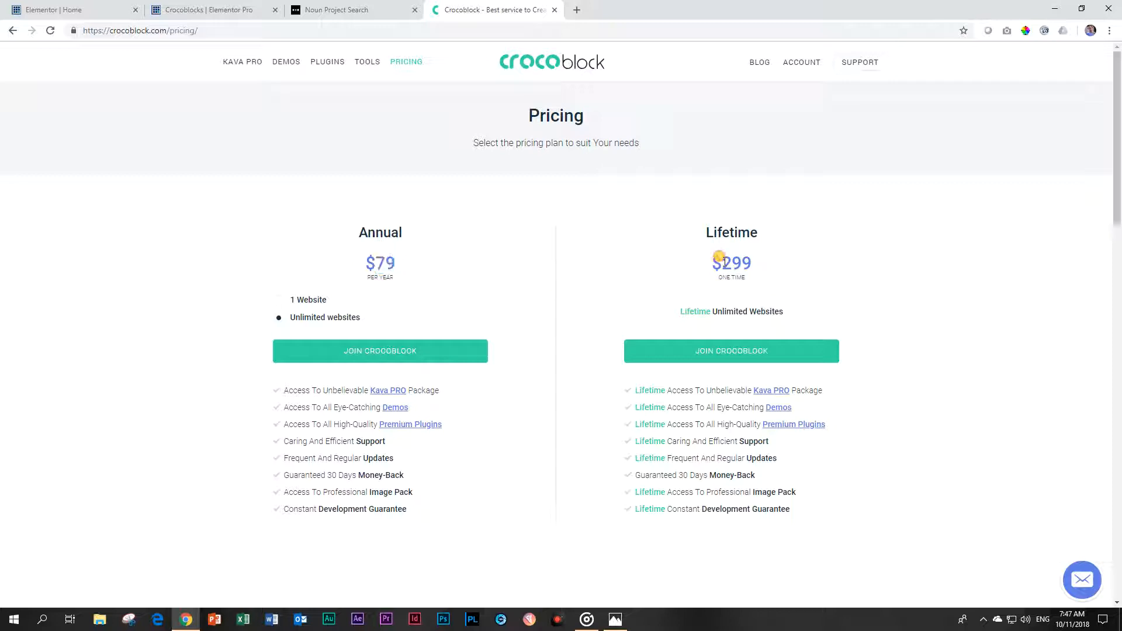
pyautogui.doubleClick(735, 263)
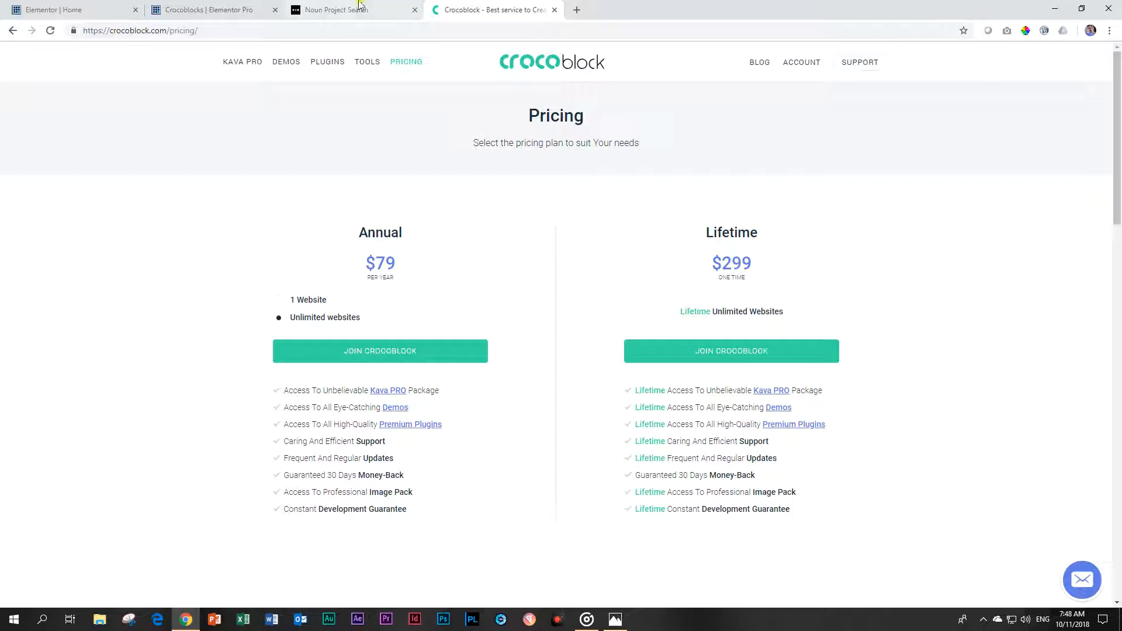
# Return to the site preview showing the masonry Instagram feed
pyautogui.click(336, 9)
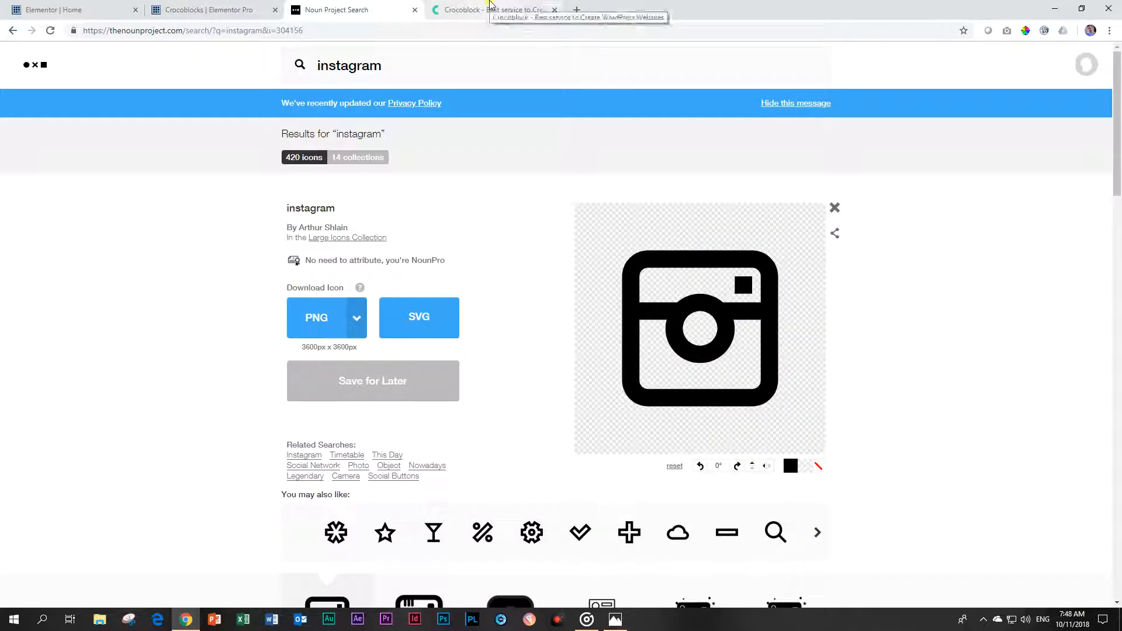
pyautogui.click(208, 10)
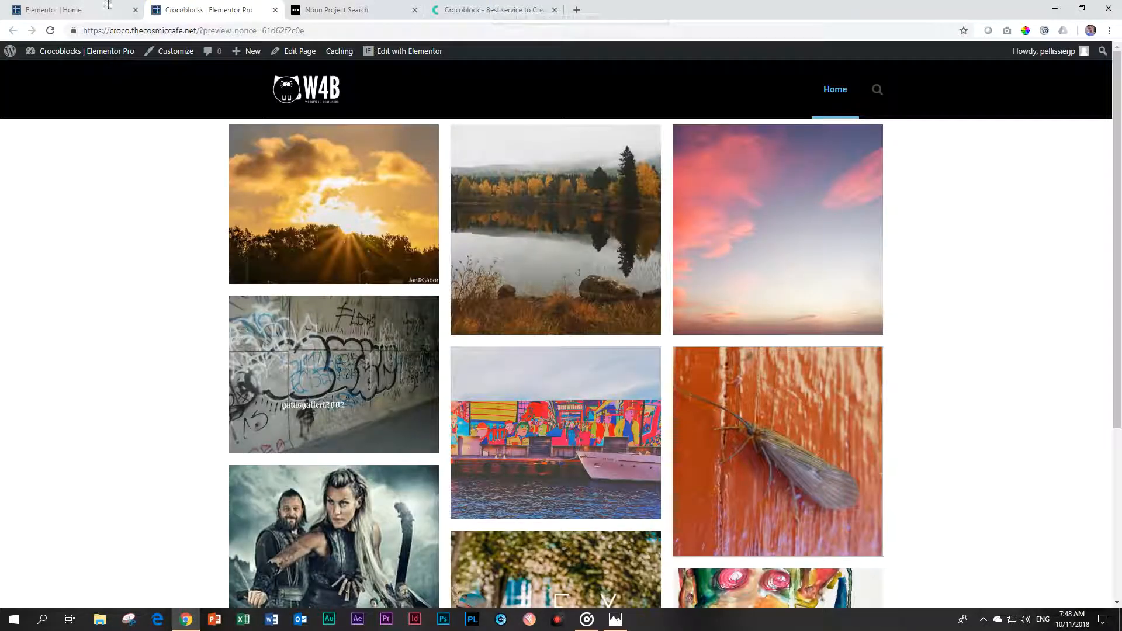